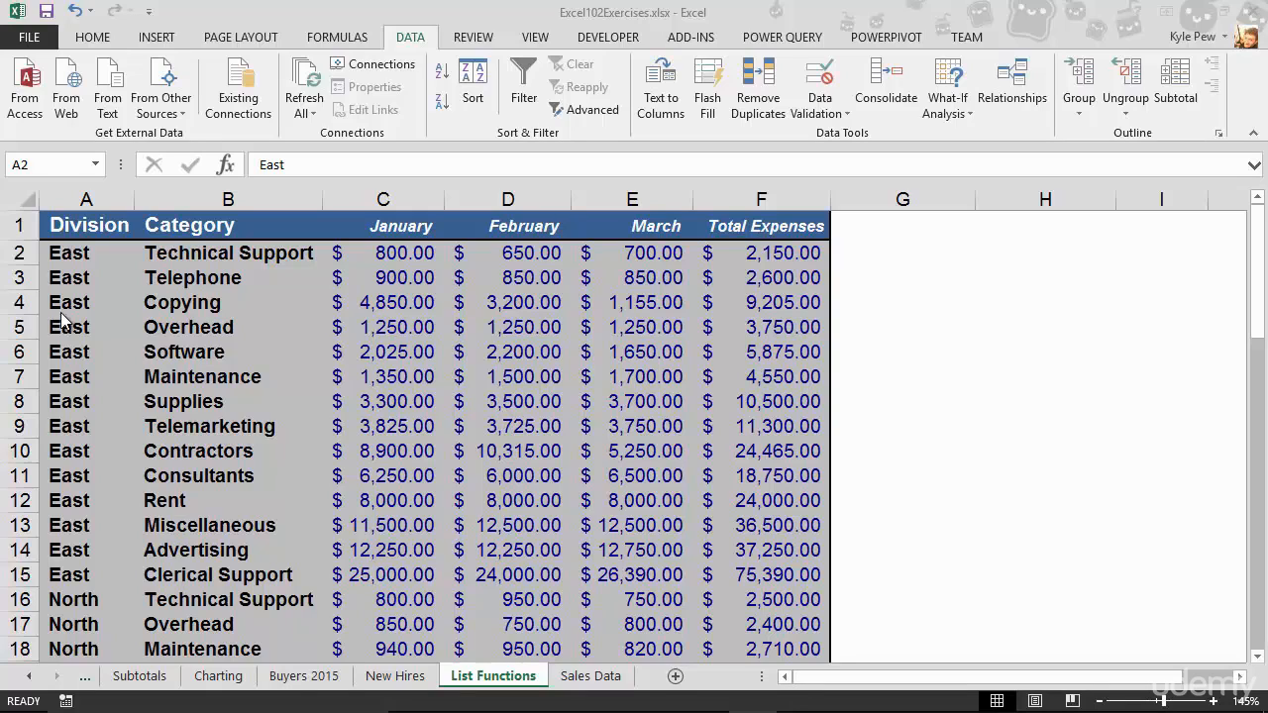
mouse_move(713, 545)
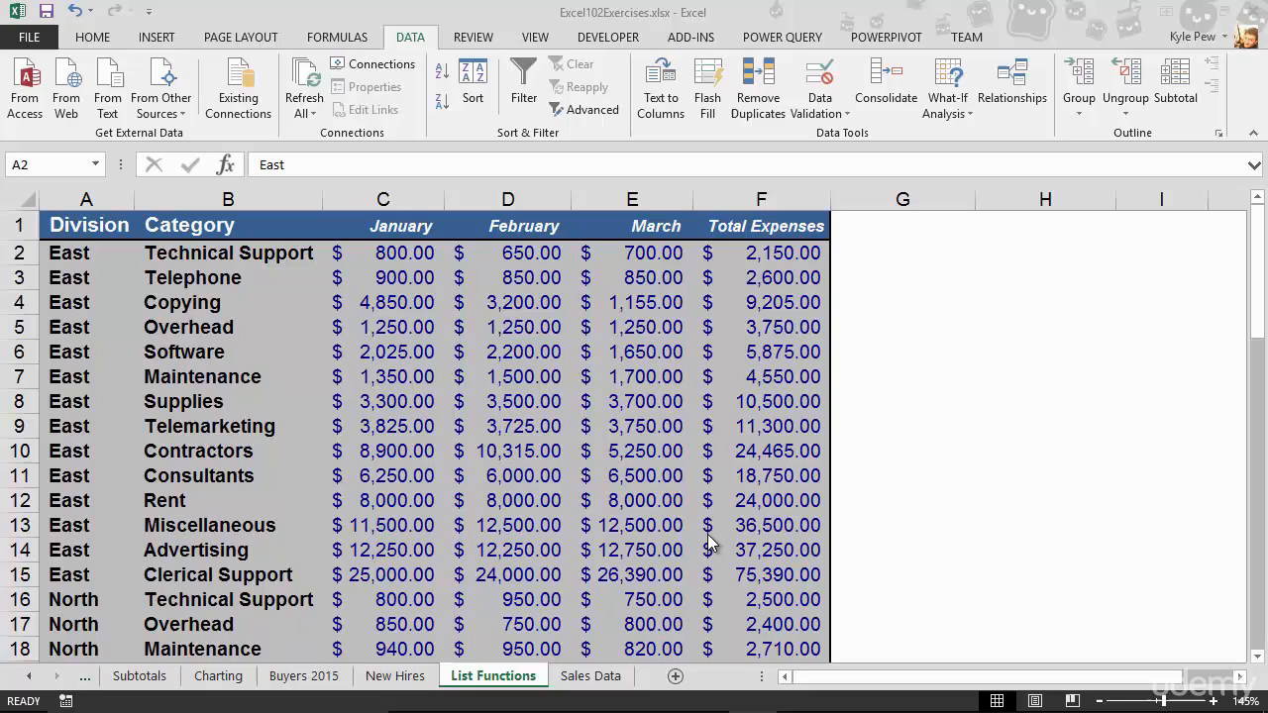
mouse_move(721, 553)
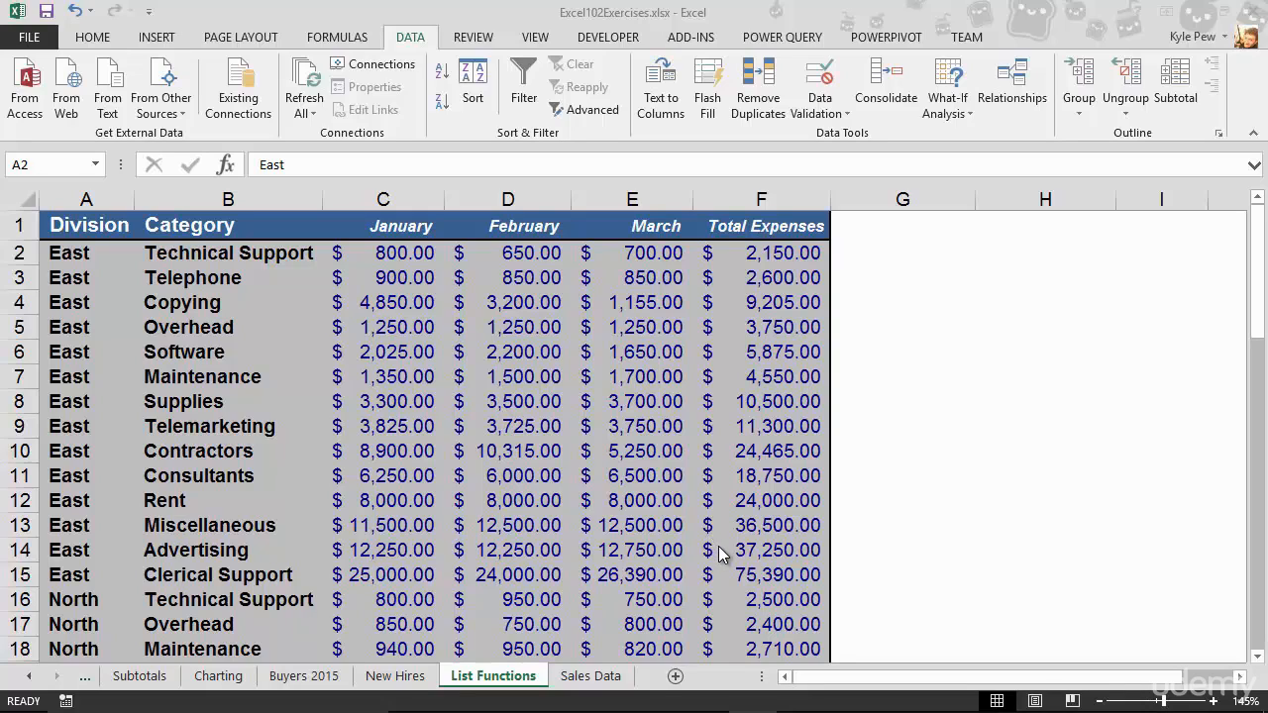
mouse_move(694, 500)
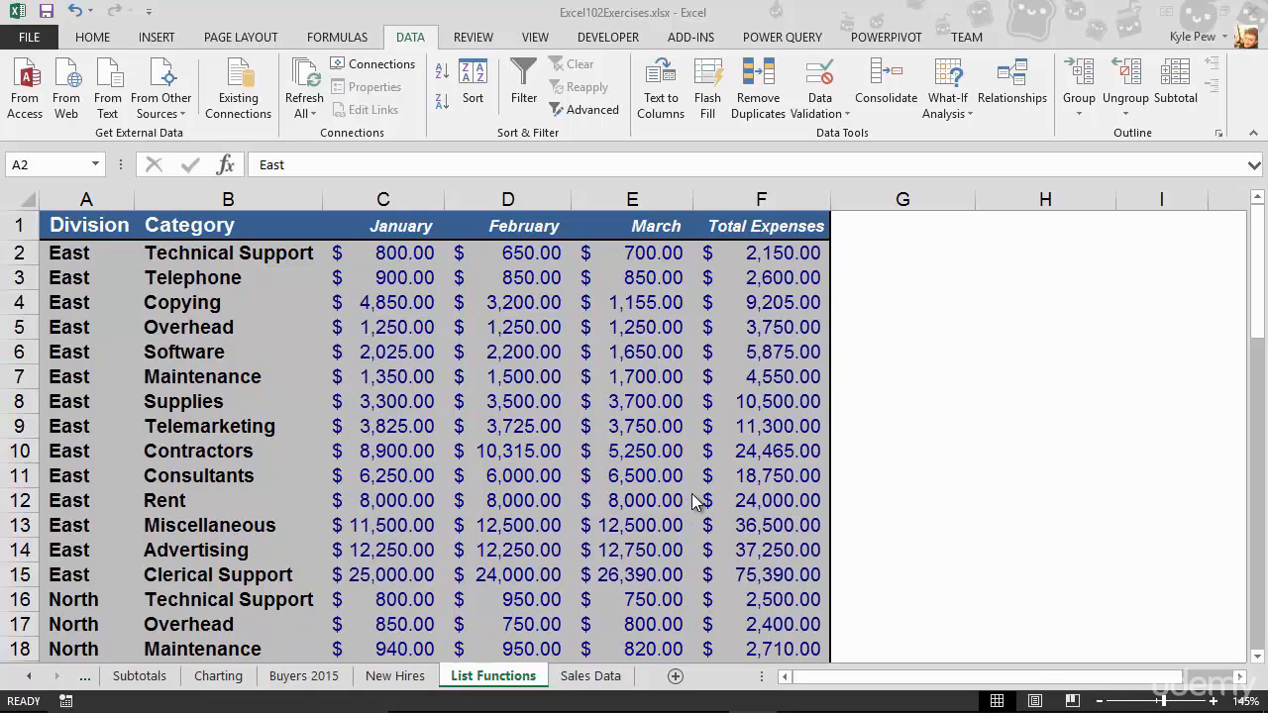
mouse_move(713, 570)
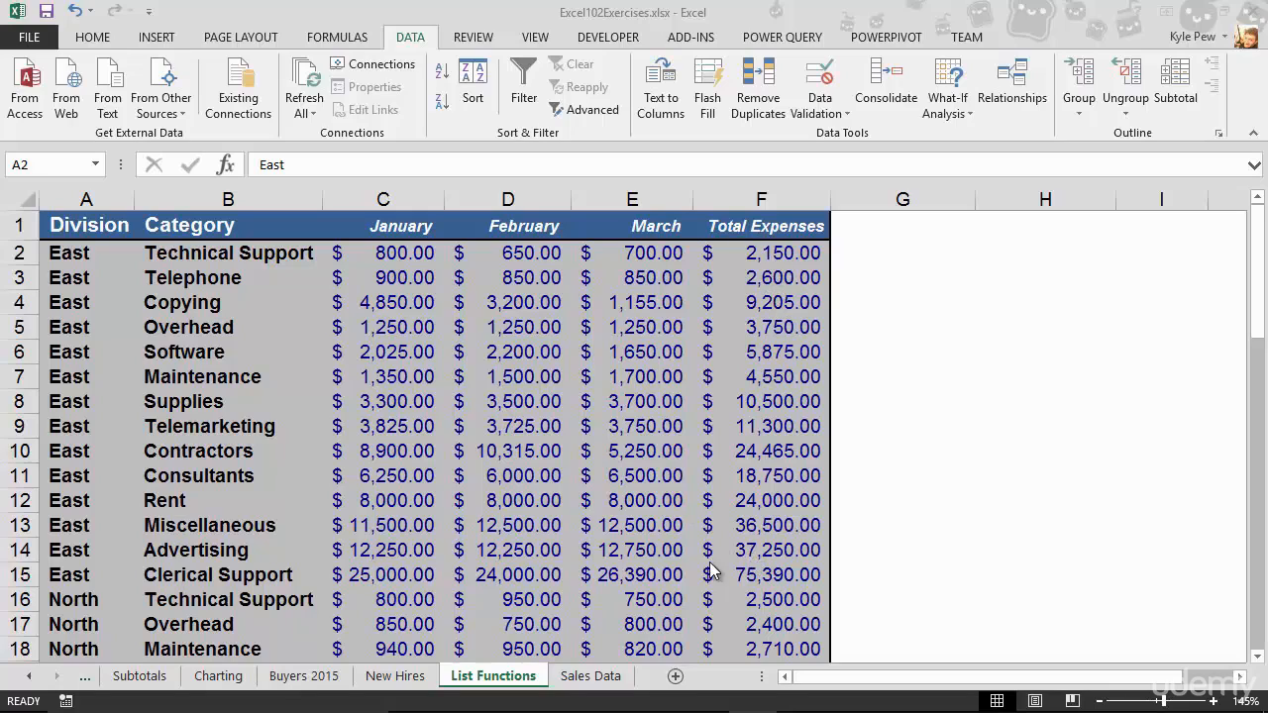
mouse_move(82, 564)
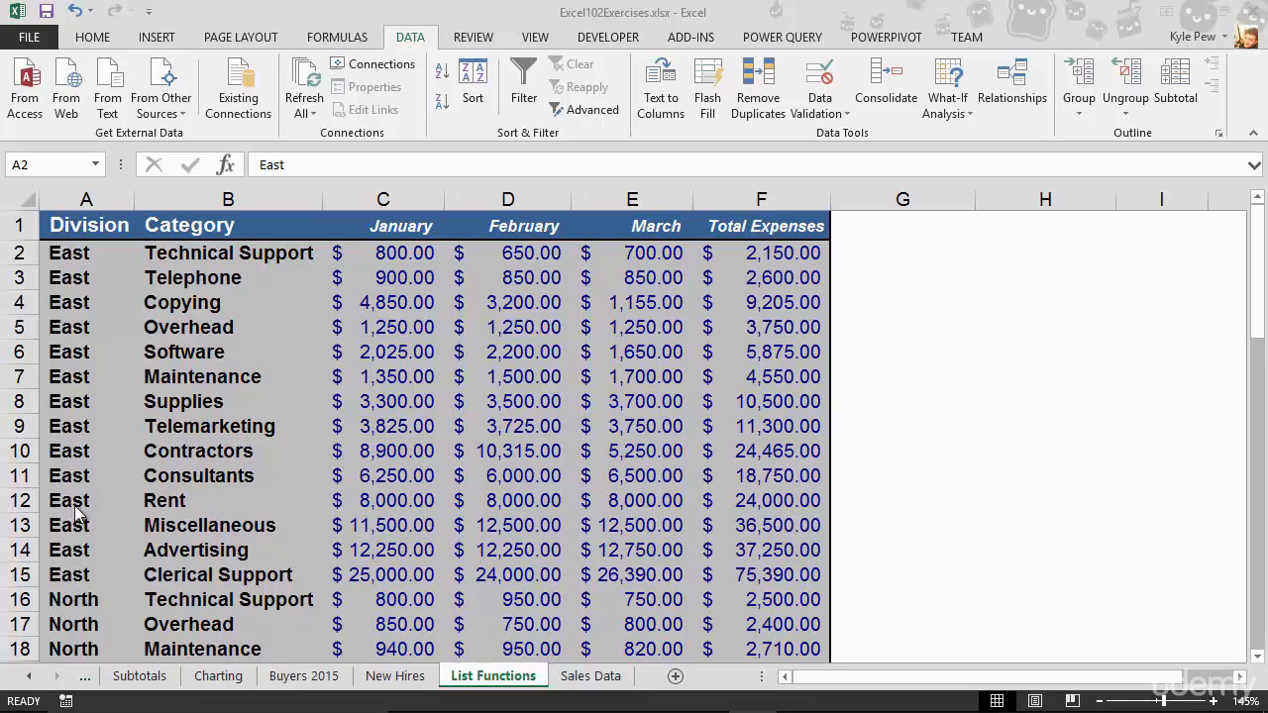
Select the whole January column (C) and bring up its context menu.
scroll("down", 3)
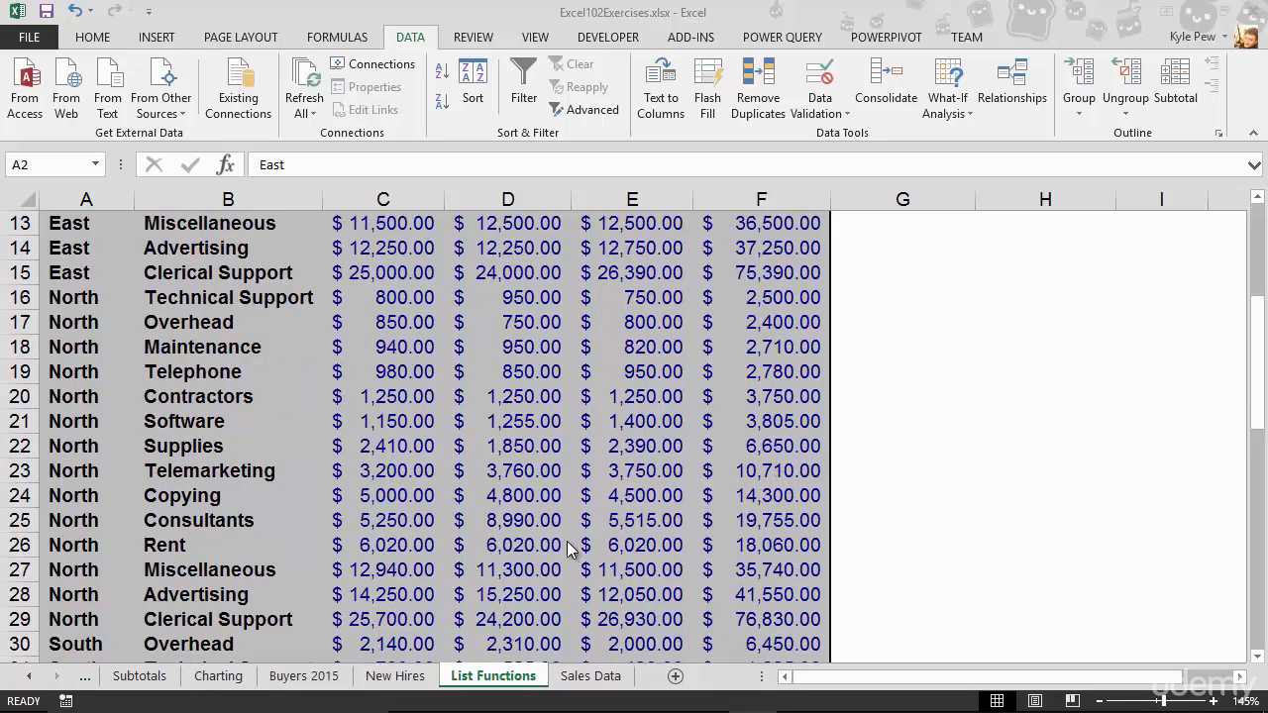
scroll("up", 3)
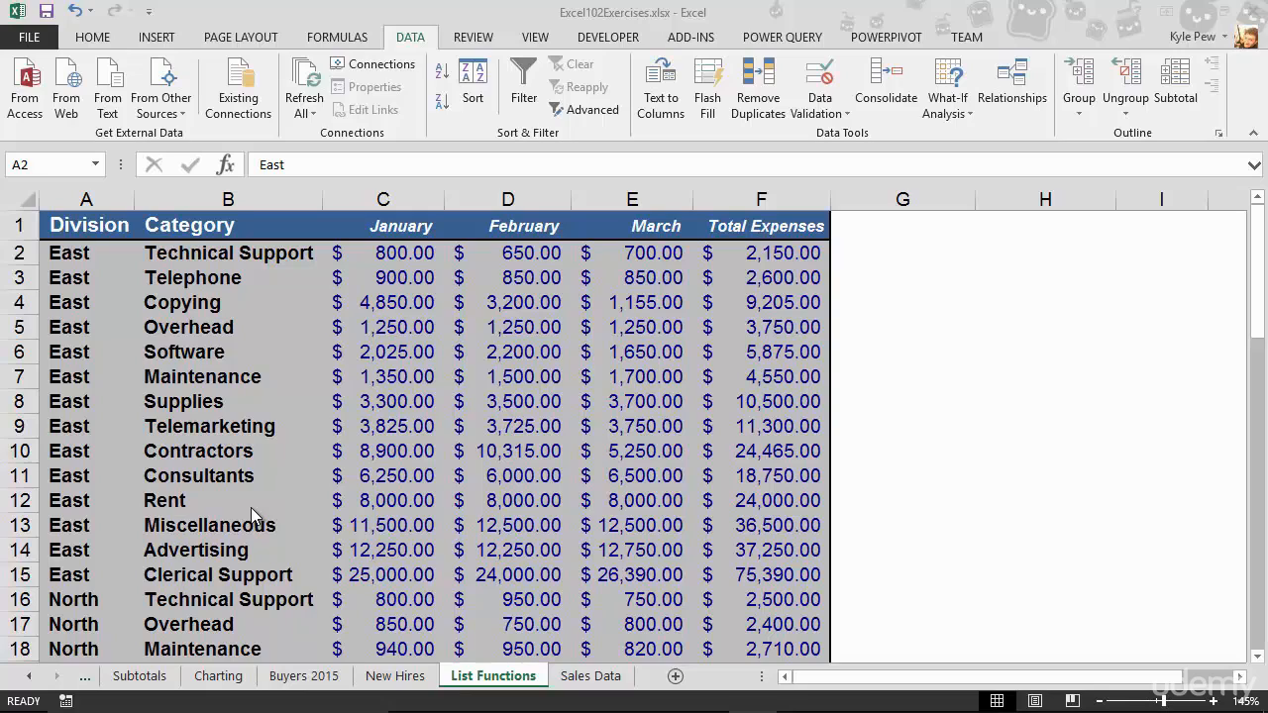
mouse_move(611, 28)
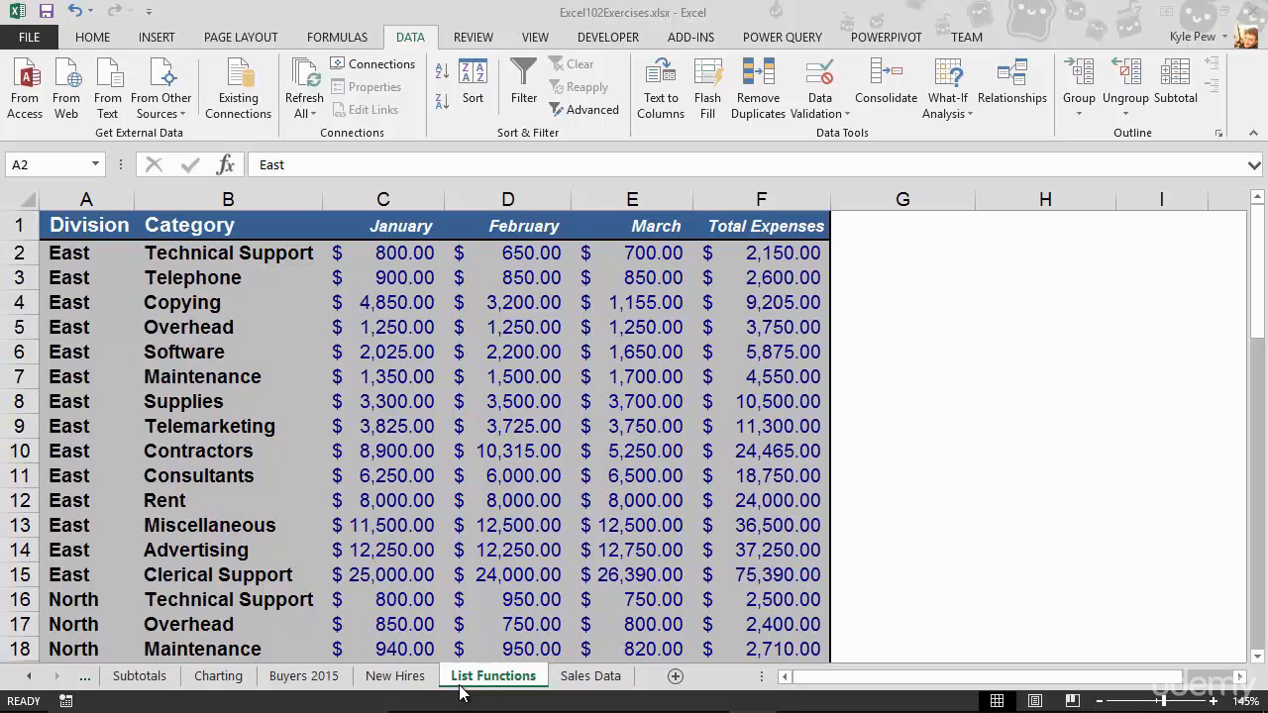
mouse_move(503, 697)
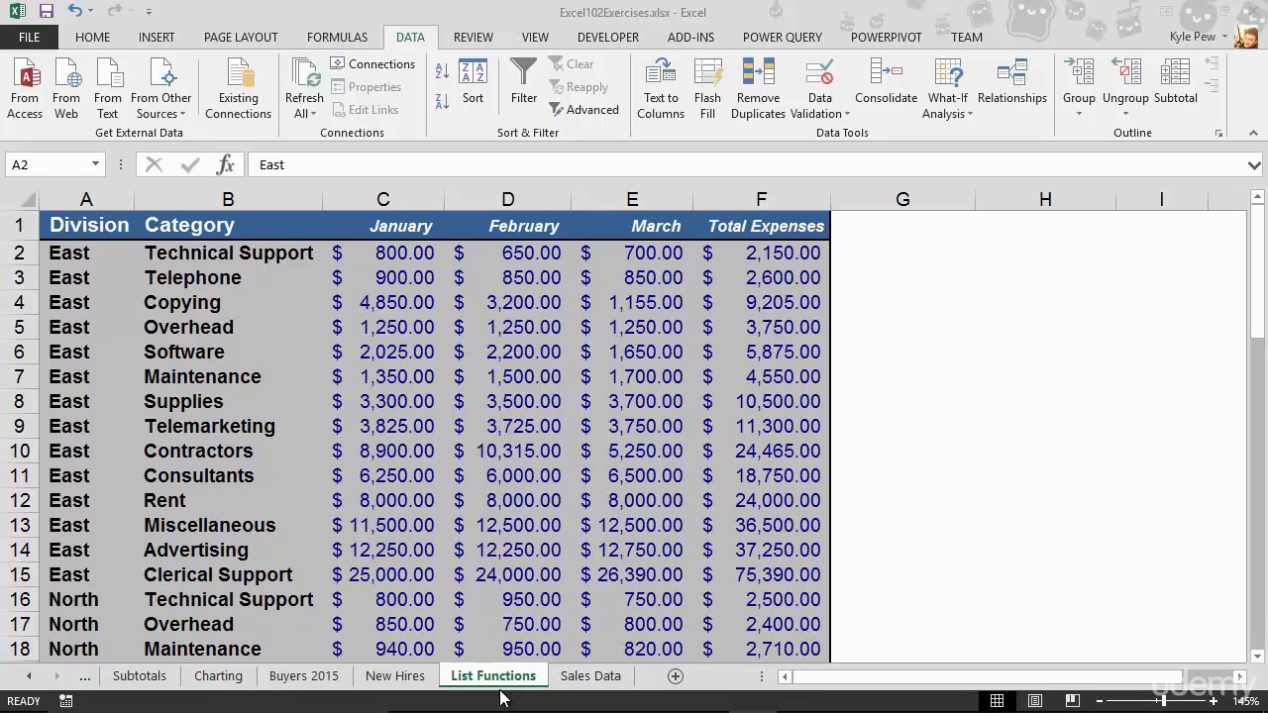
mouse_move(315, 476)
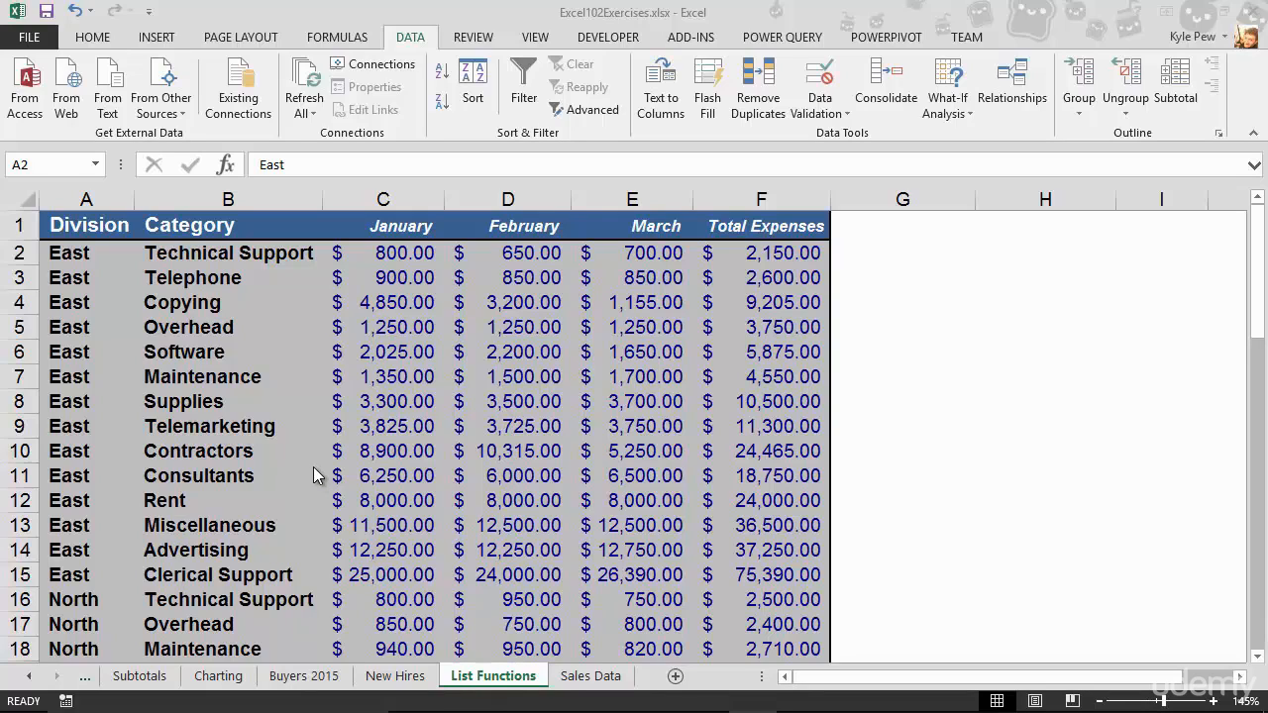
mouse_move(432, 325)
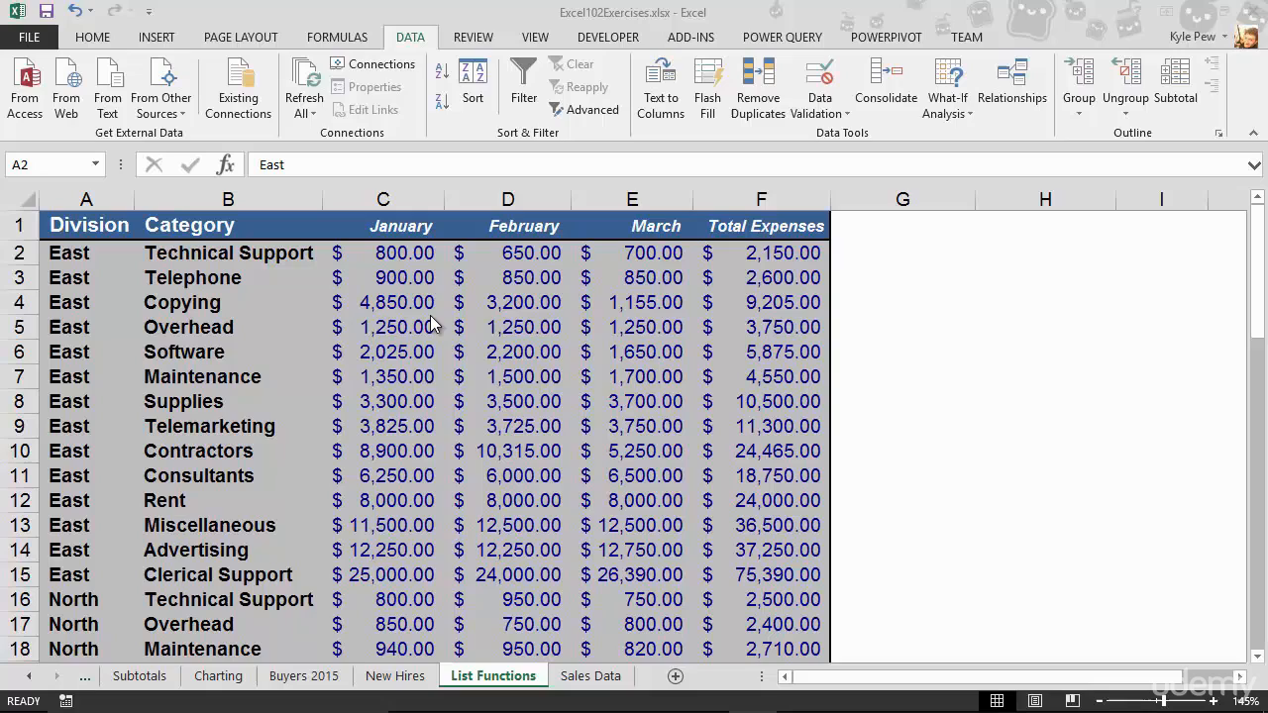
mouse_move(697, 386)
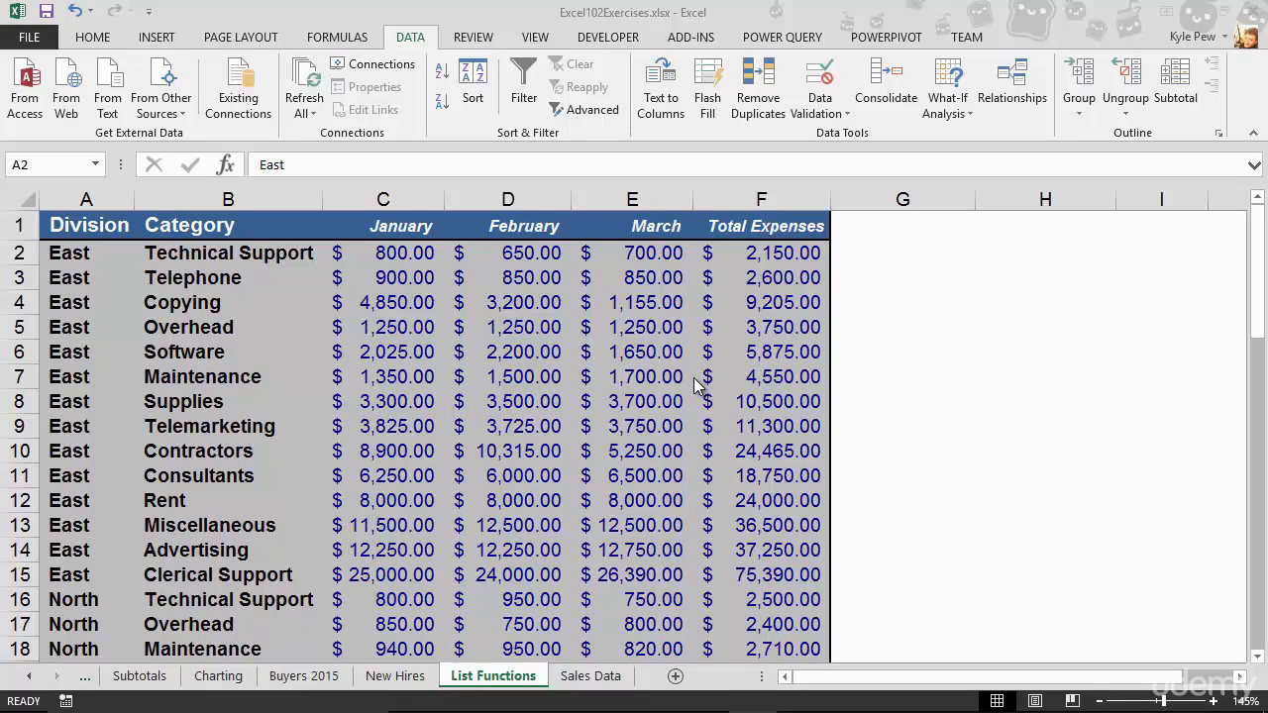
mouse_move(559, 315)
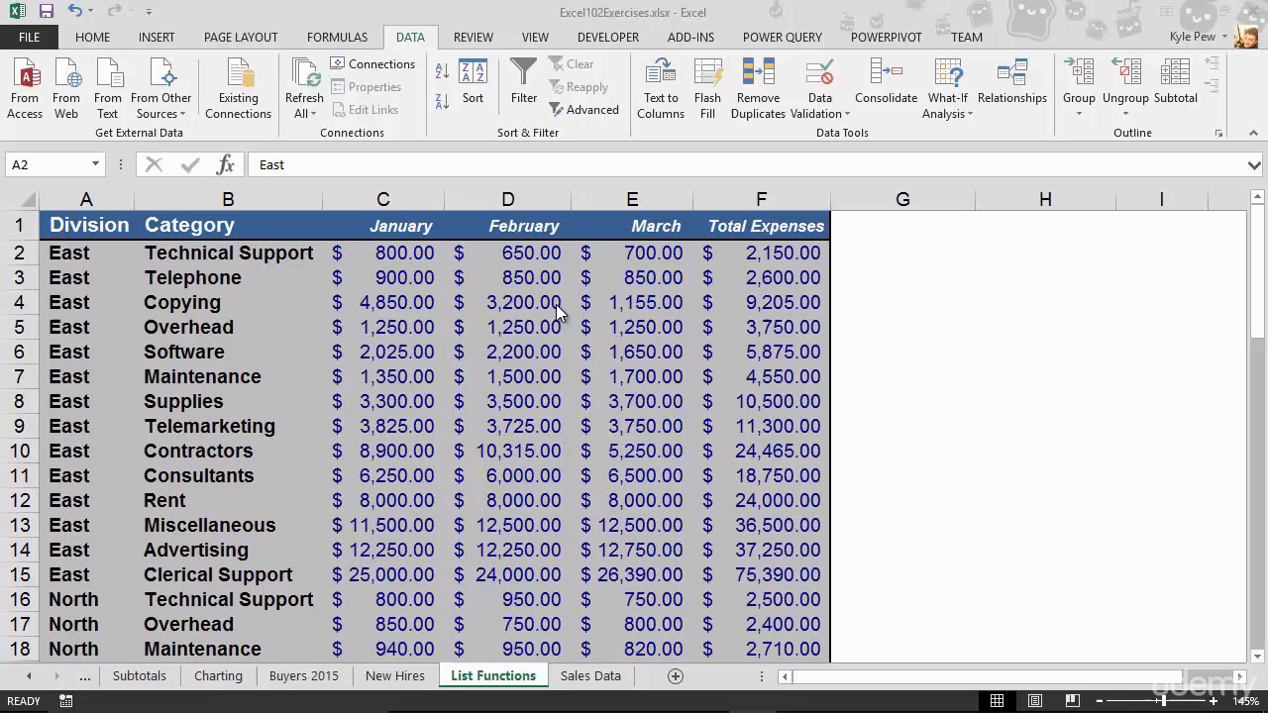
left_click(384, 198)
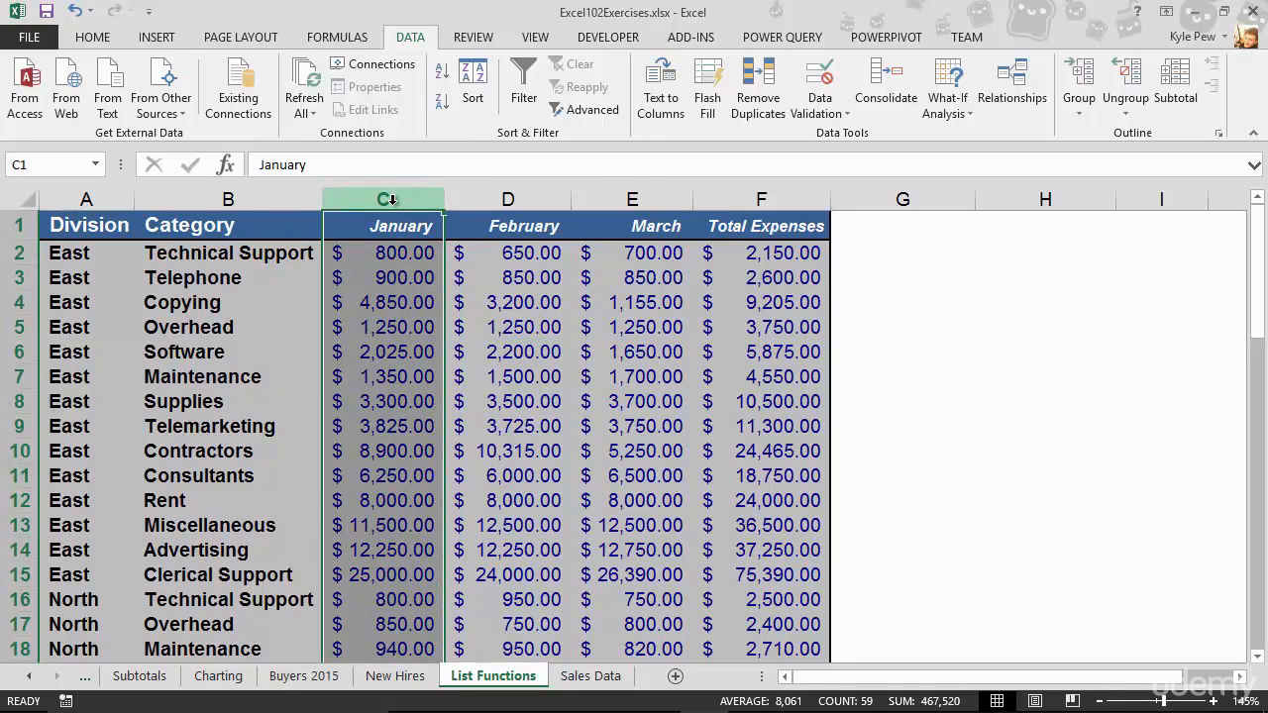
right_click(386, 198)
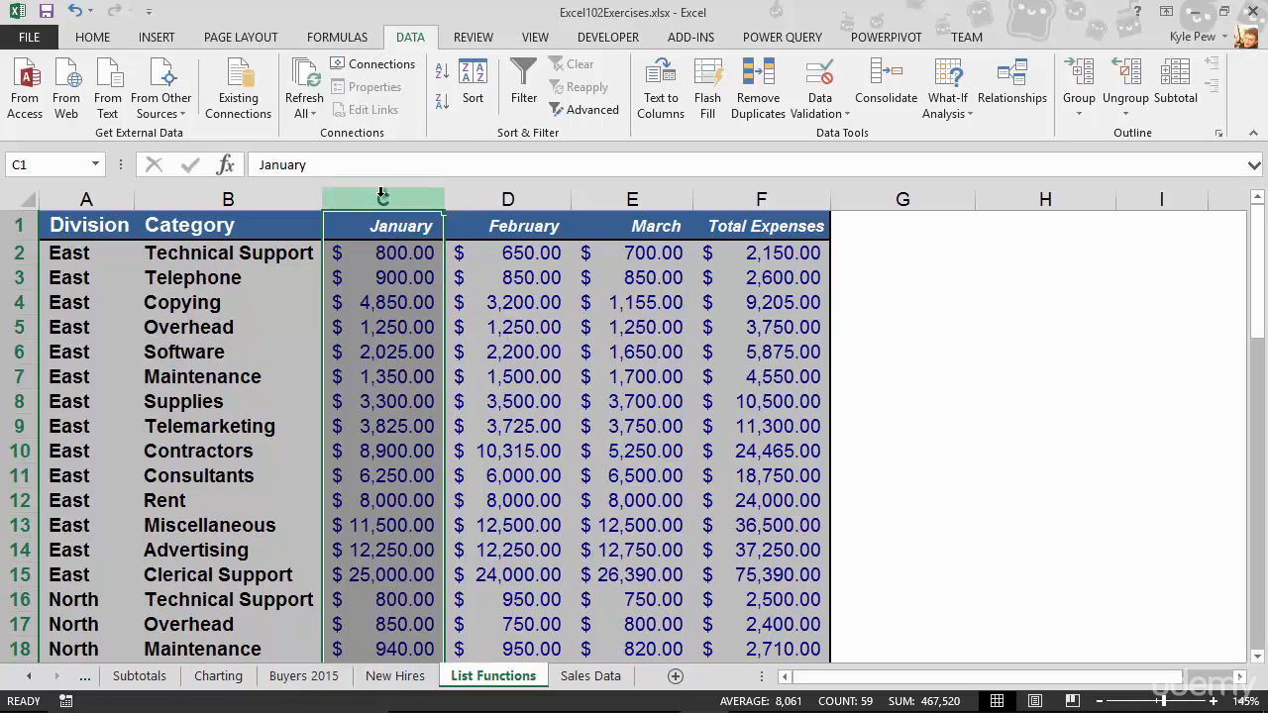
mouse_move(386, 439)
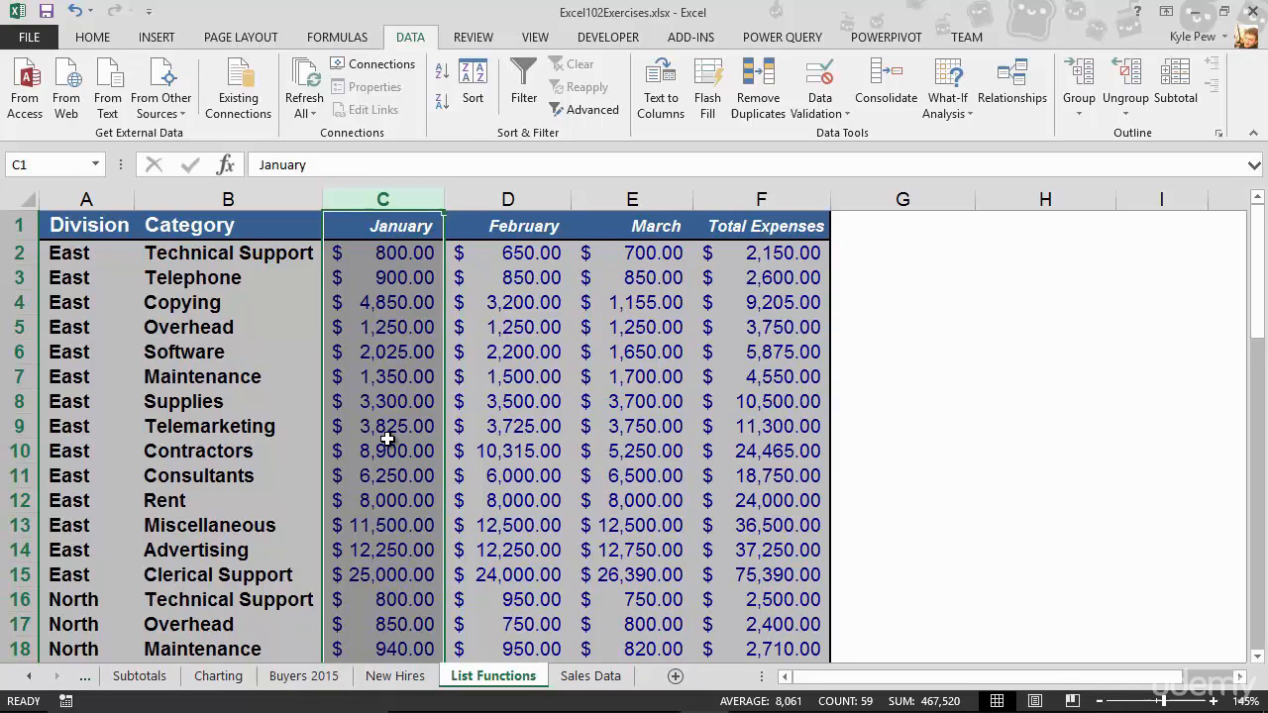
mouse_move(384, 198)
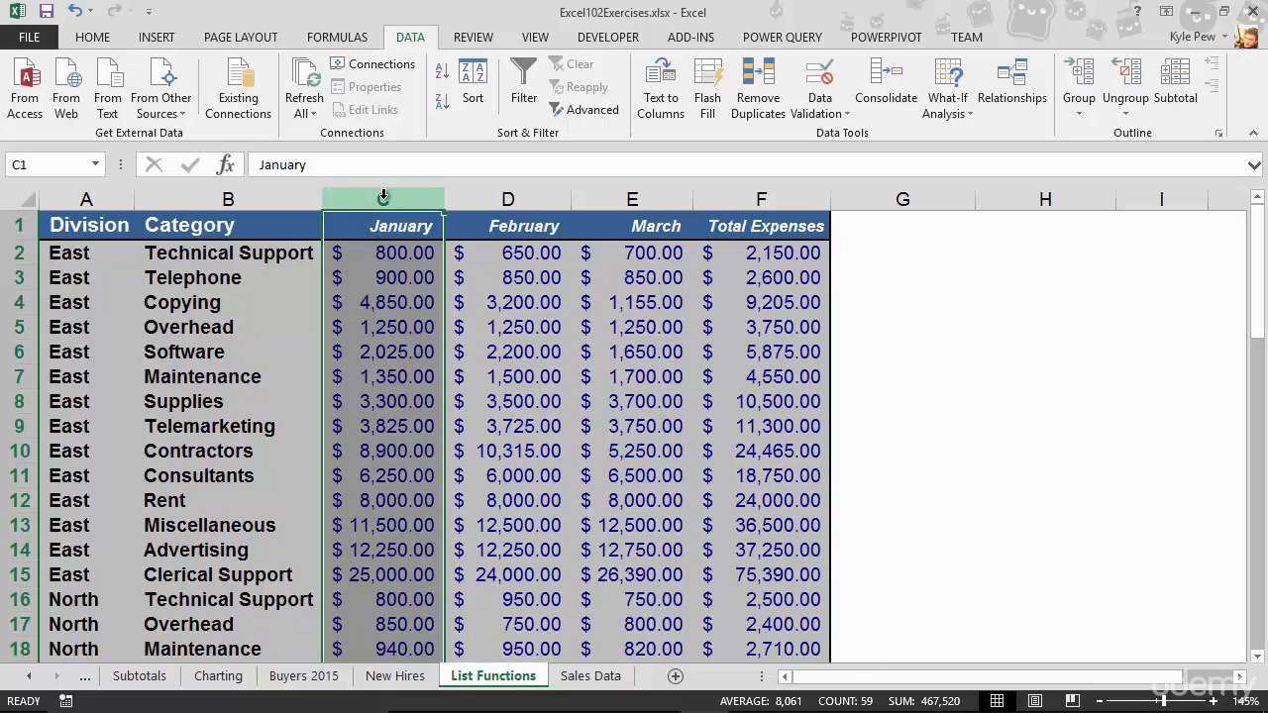
mouse_move(416, 39)
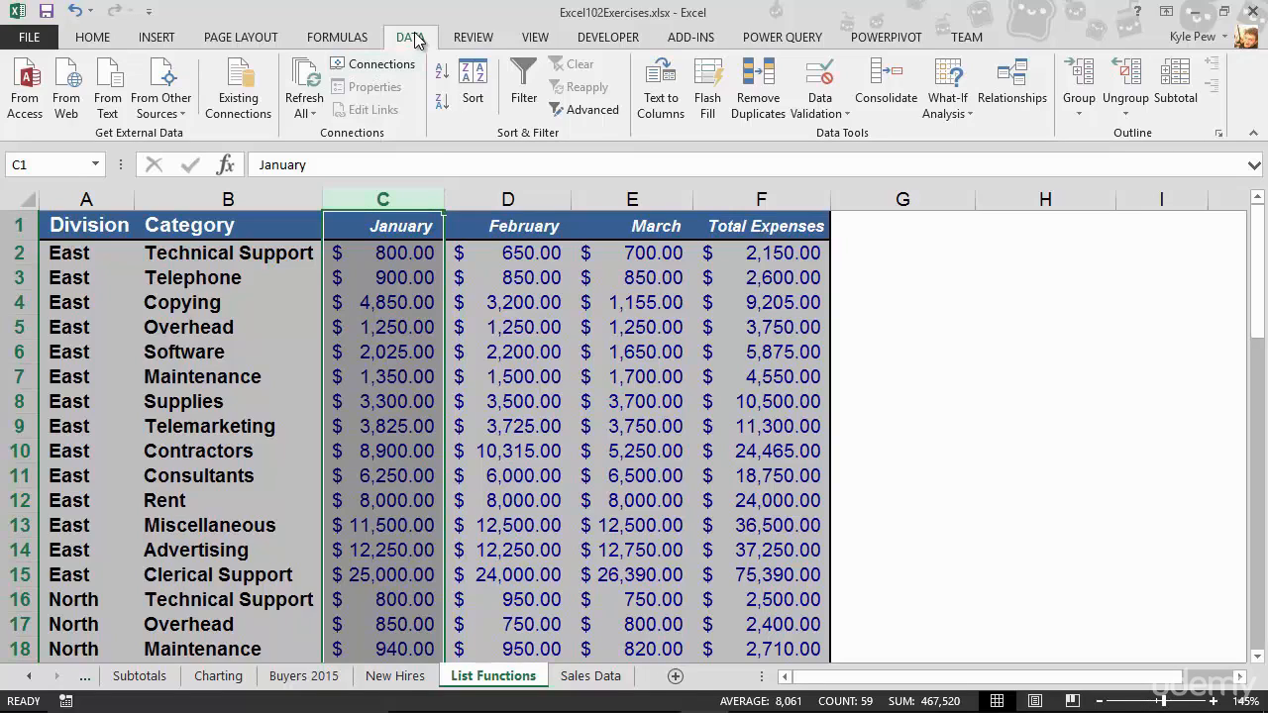
mouse_move(665, 111)
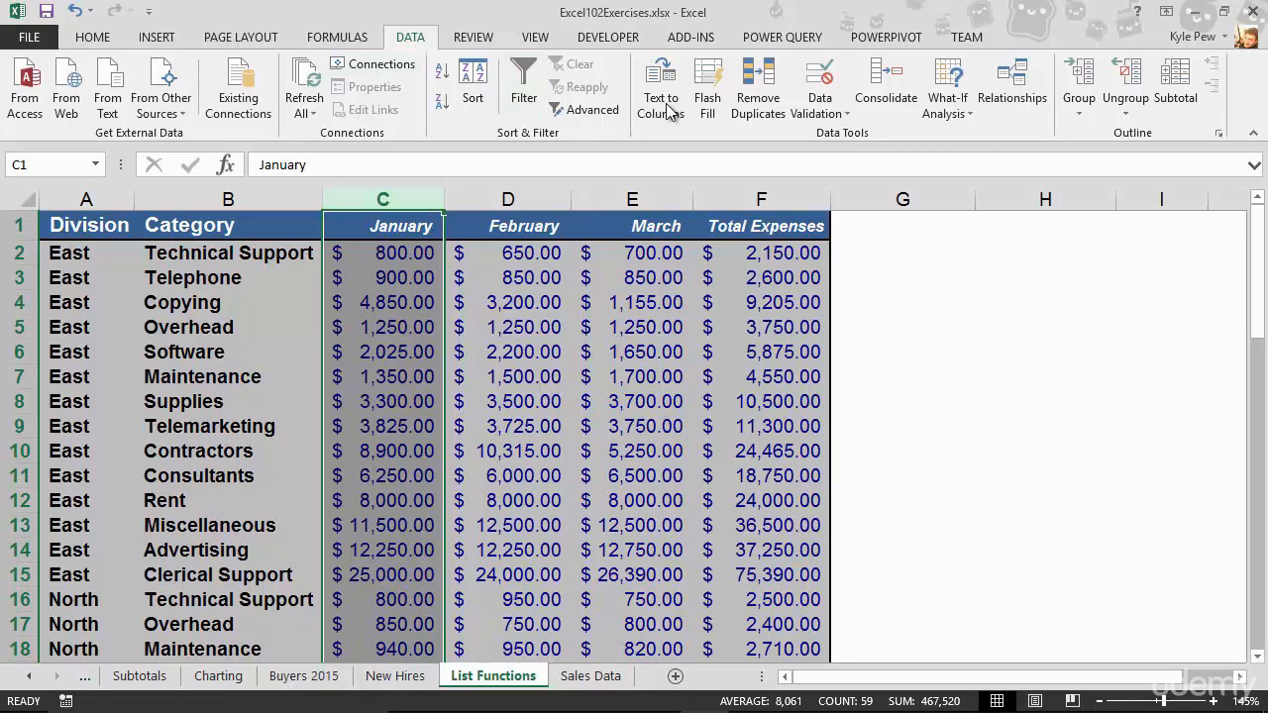
mouse_move(1137, 146)
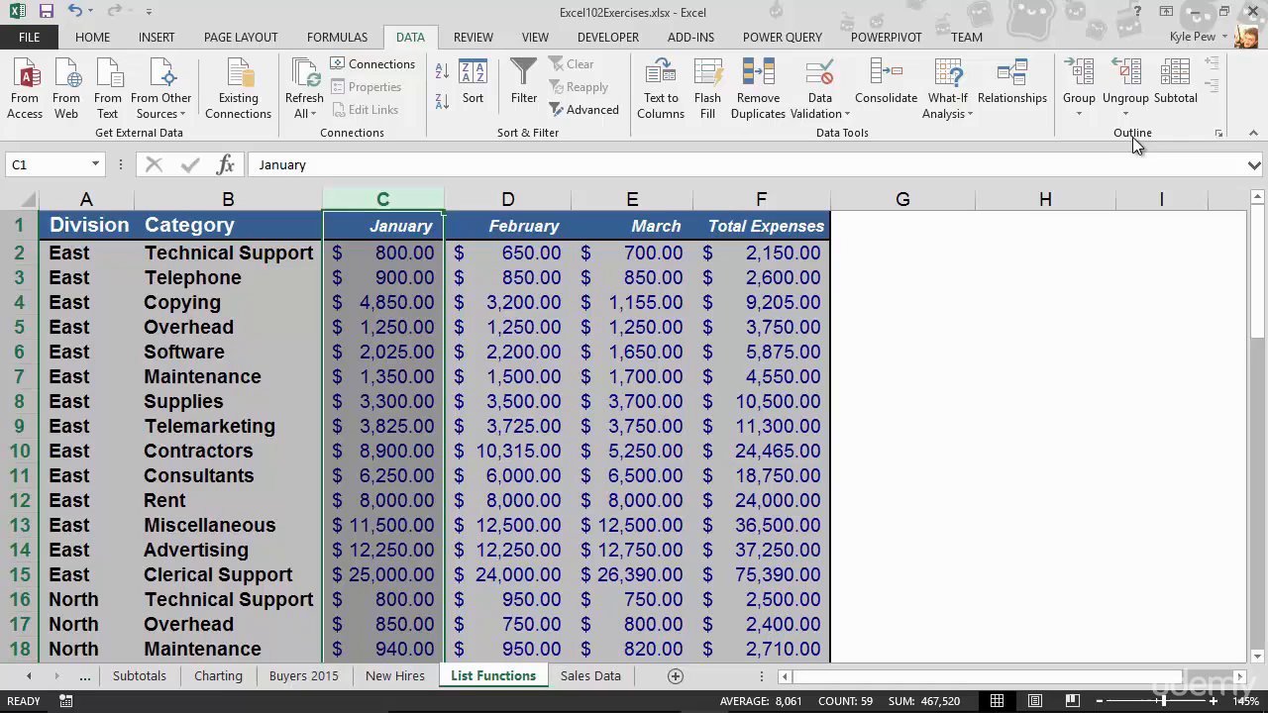
mouse_move(1078, 89)
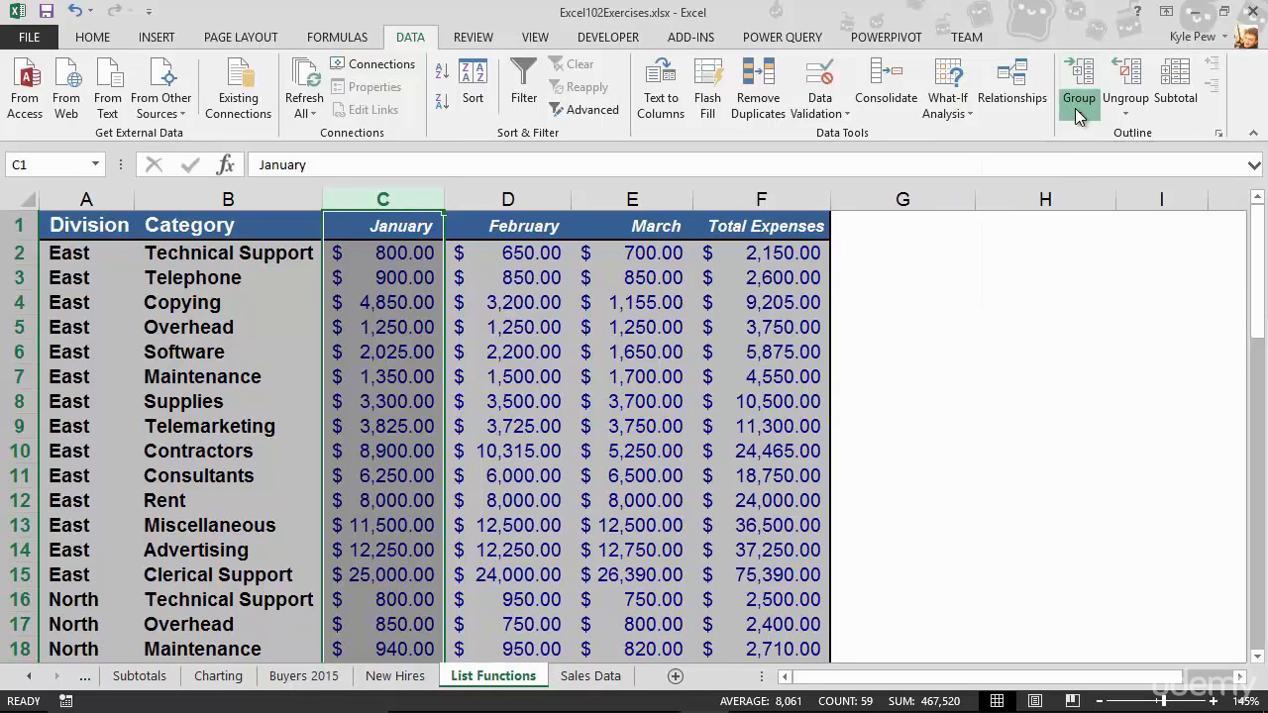
left_click(1078, 103)
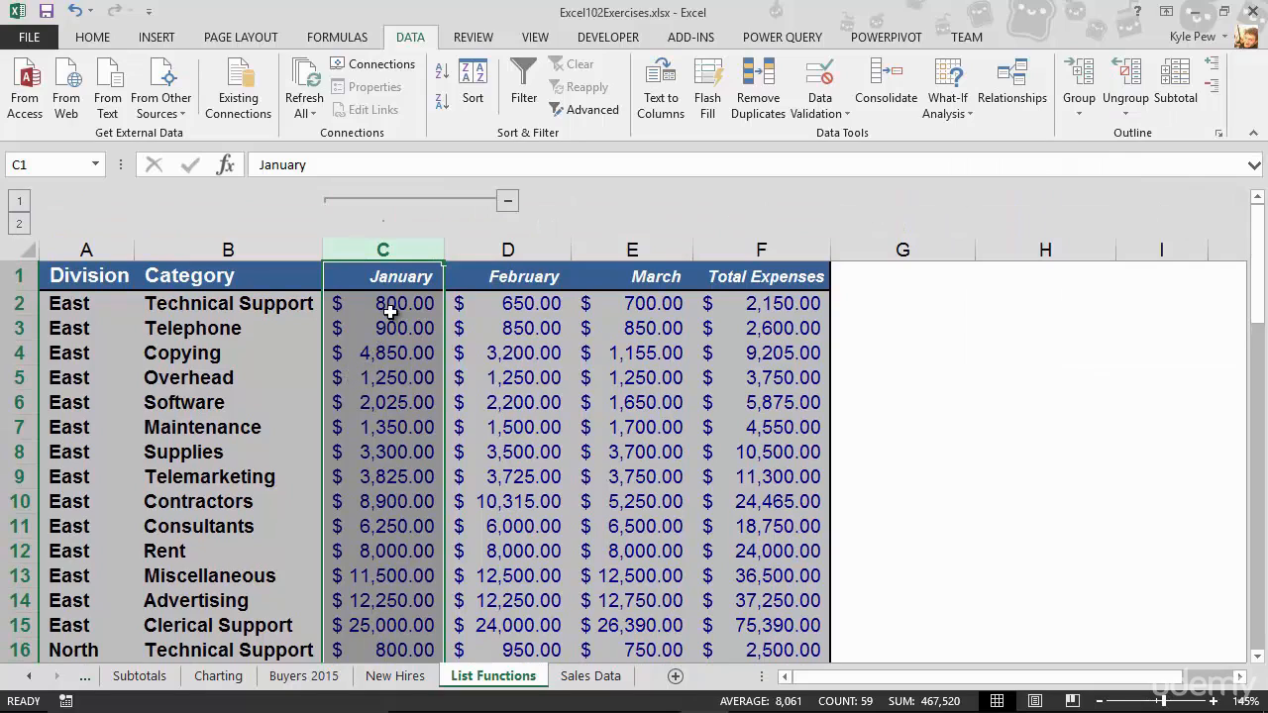
mouse_move(485, 214)
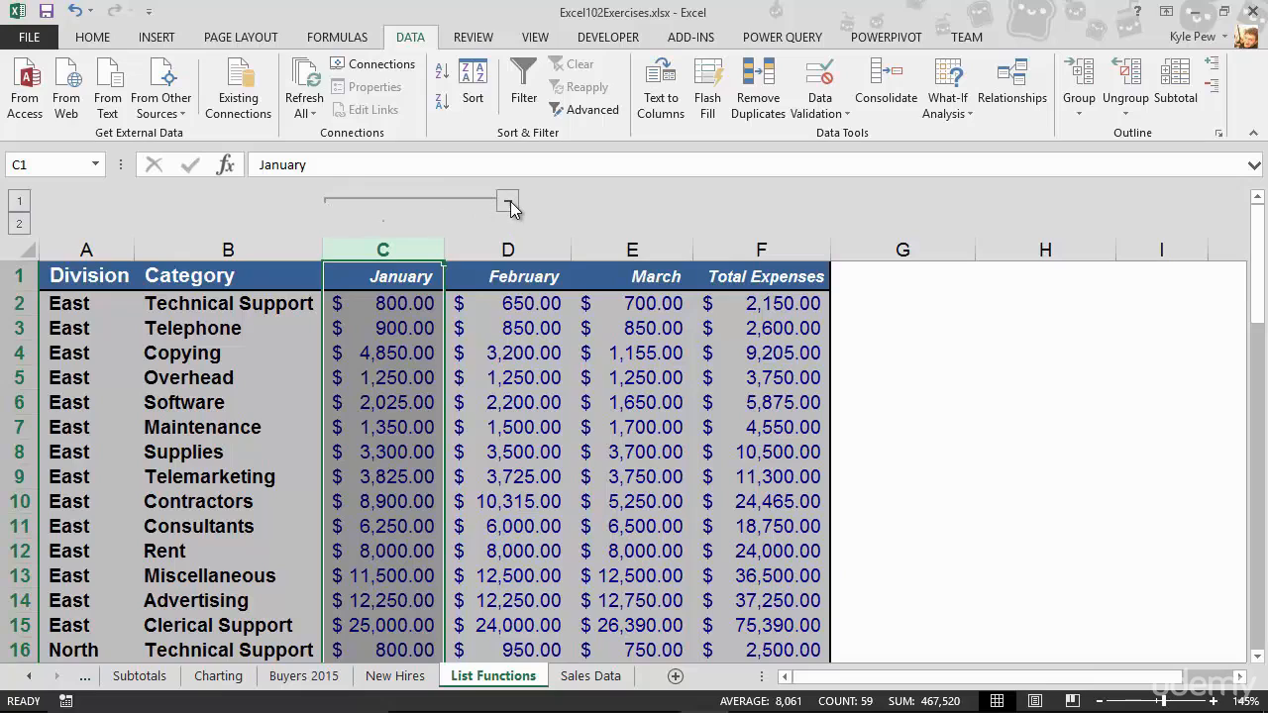
left_click(508, 200)
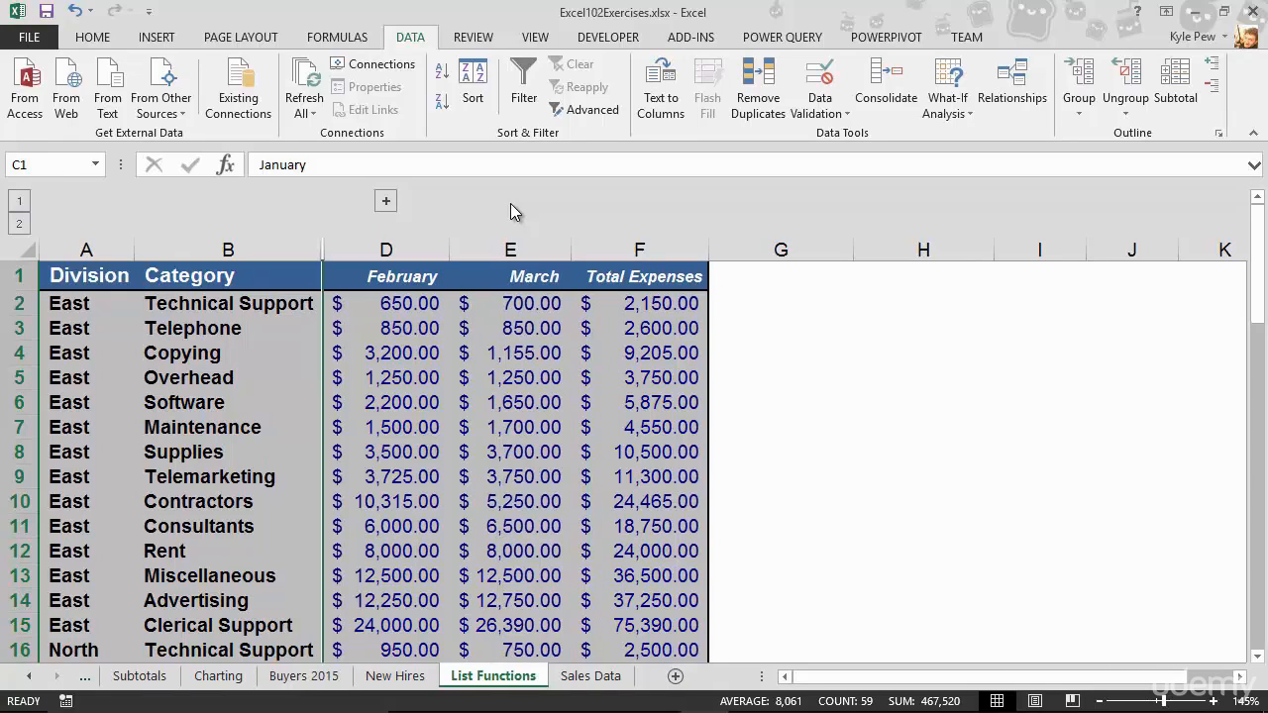
mouse_move(400, 216)
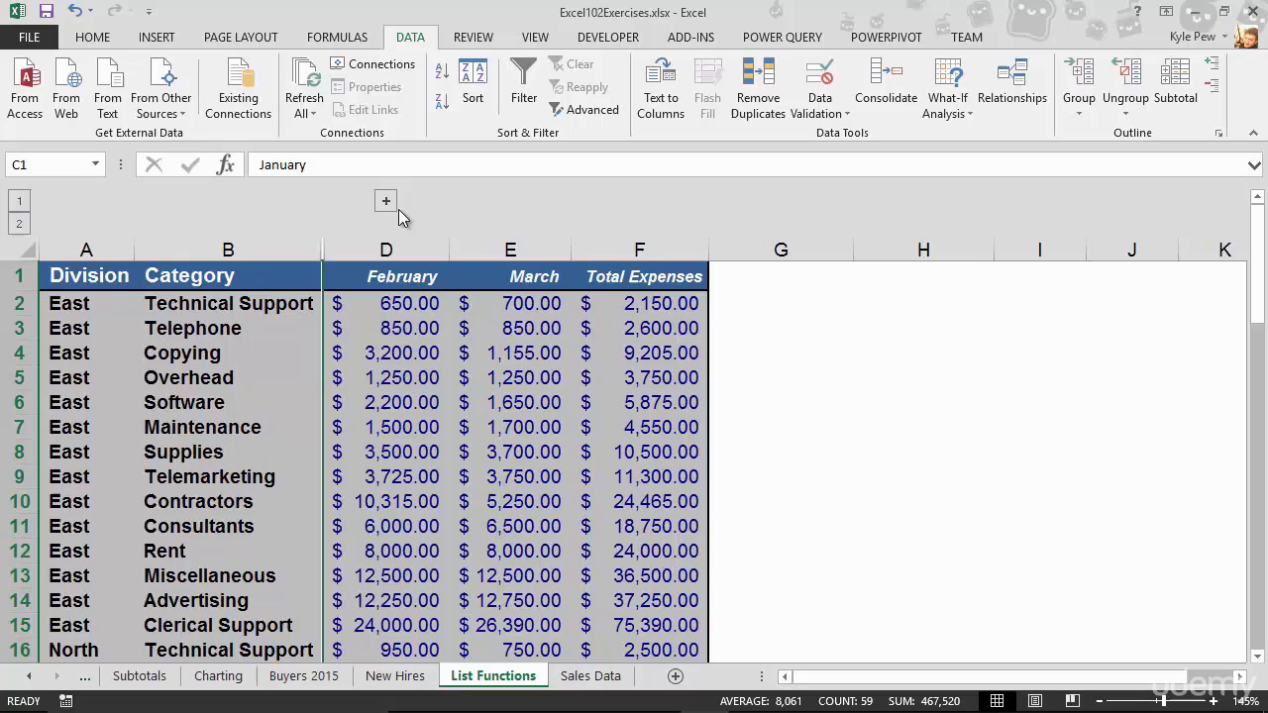
left_click(384, 202)
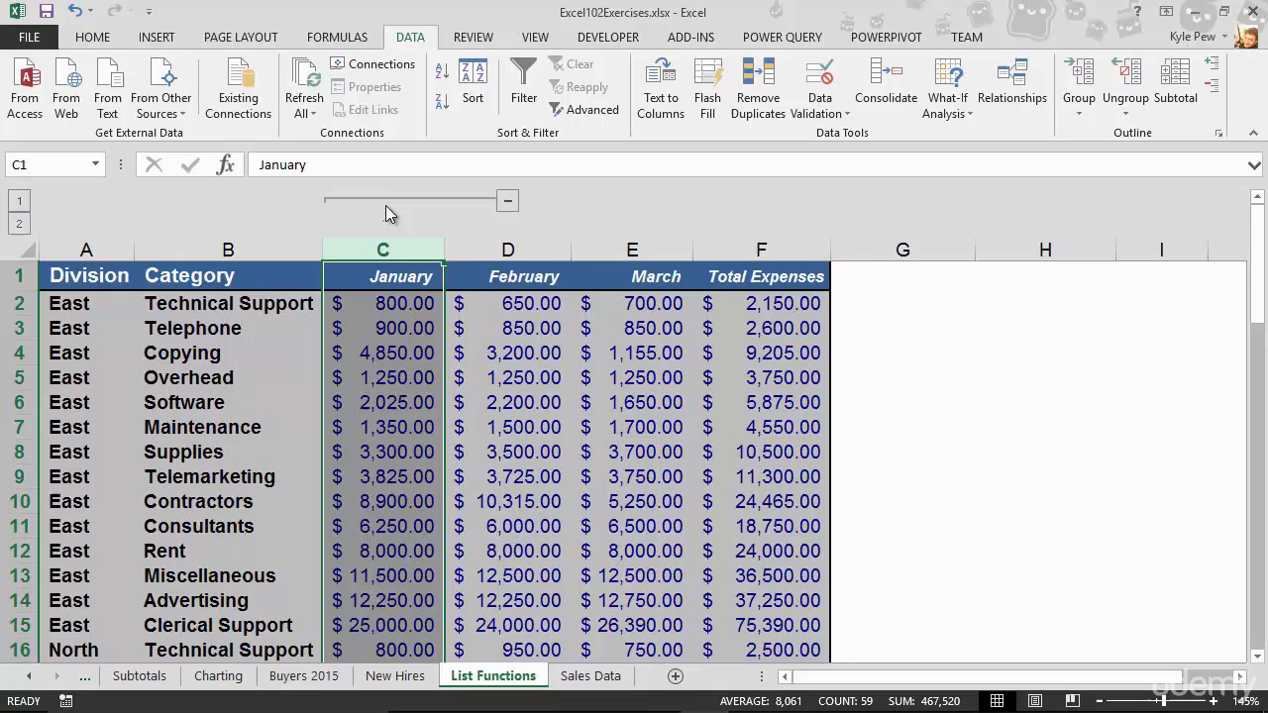
left_click(507, 250)
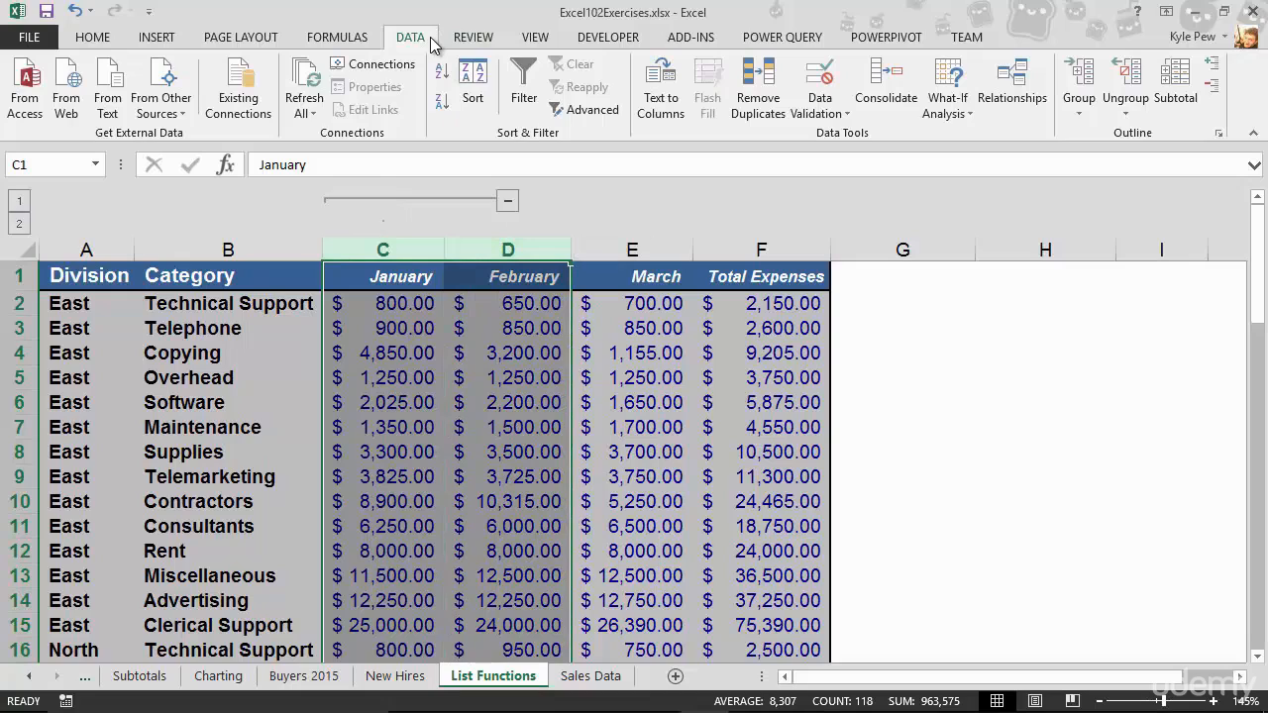
Group the January and February columns into an outer column group.
left_click(1077, 95)
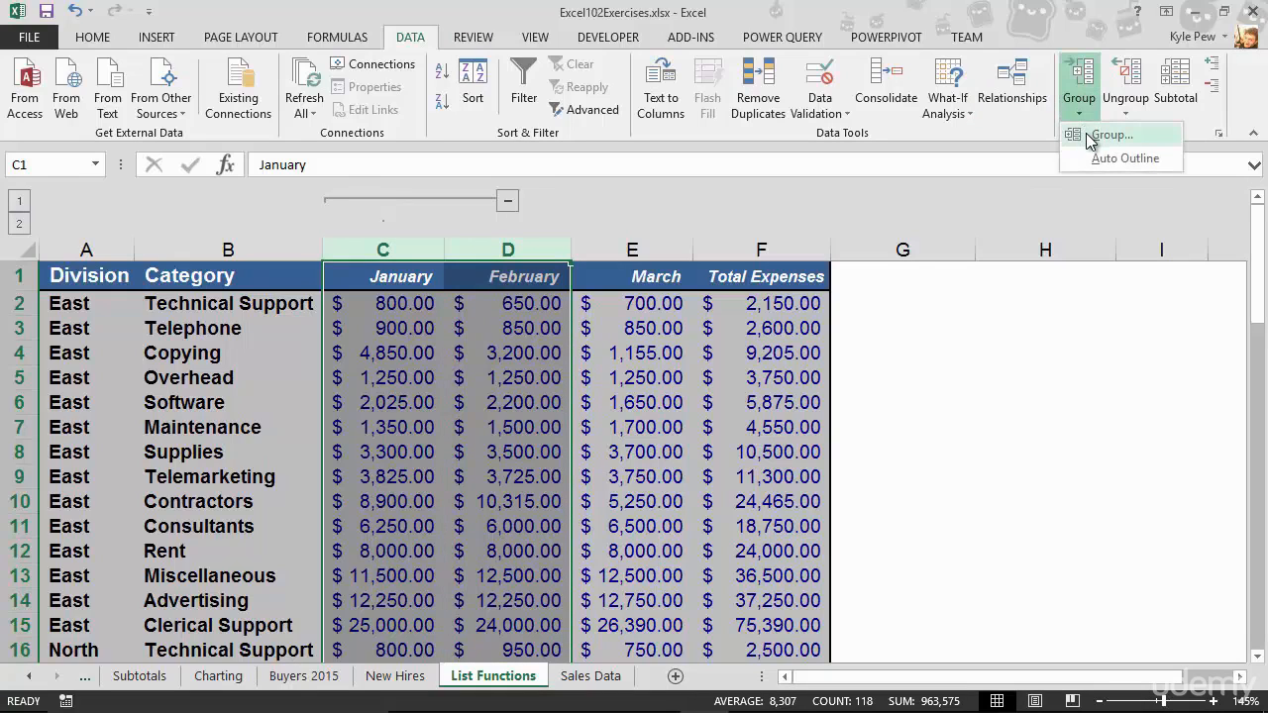
left_click(1112, 134)
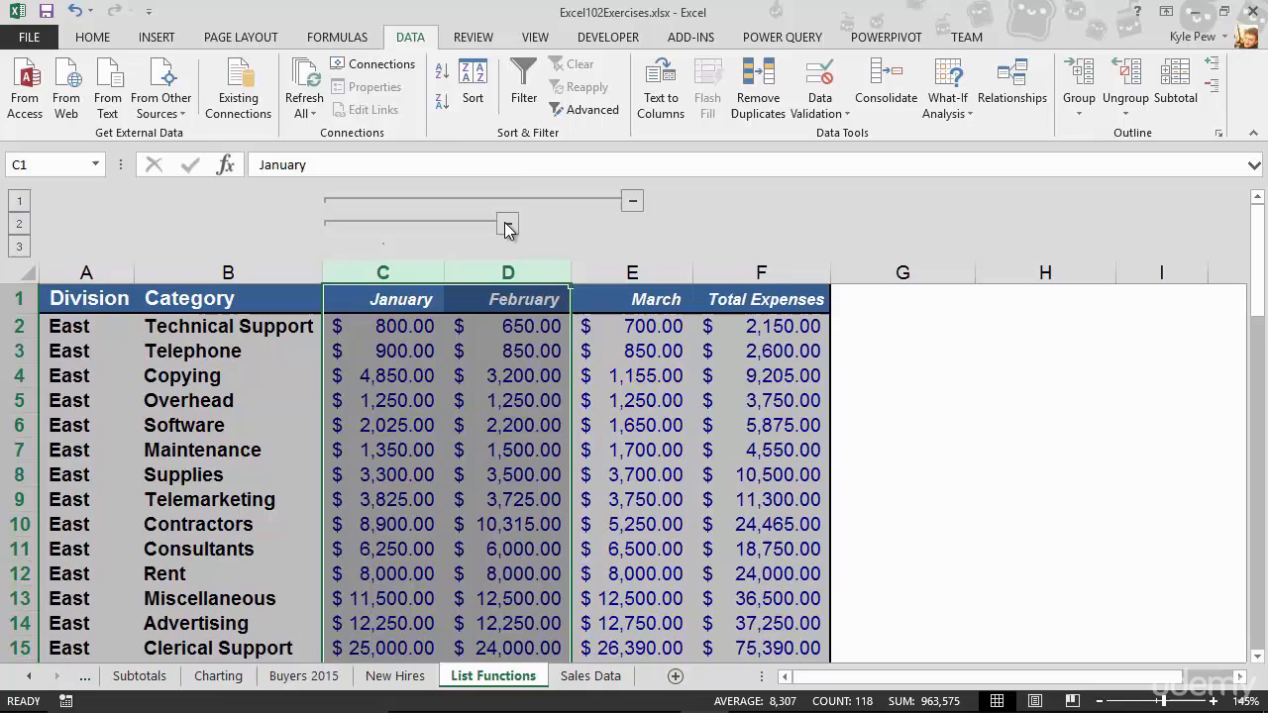
Collapse the inner January group and the January–February group, then expand the outer one again.
left_click(632, 200)
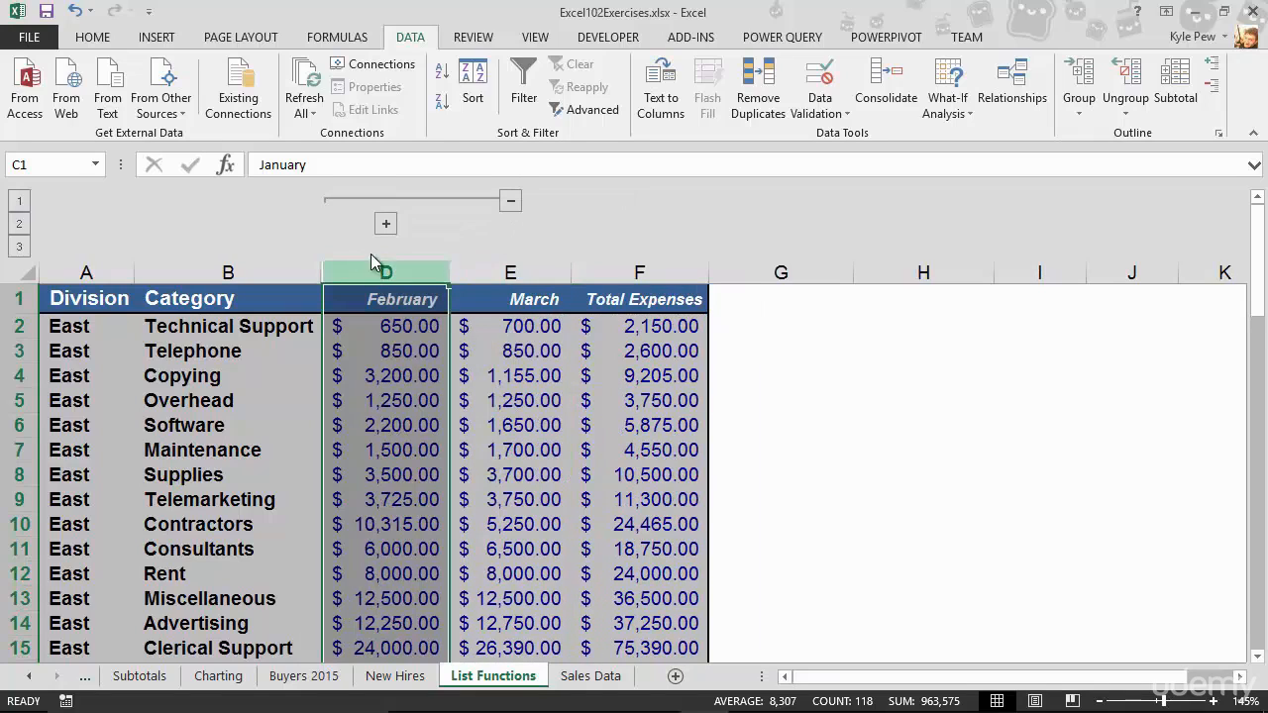
left_click(384, 222)
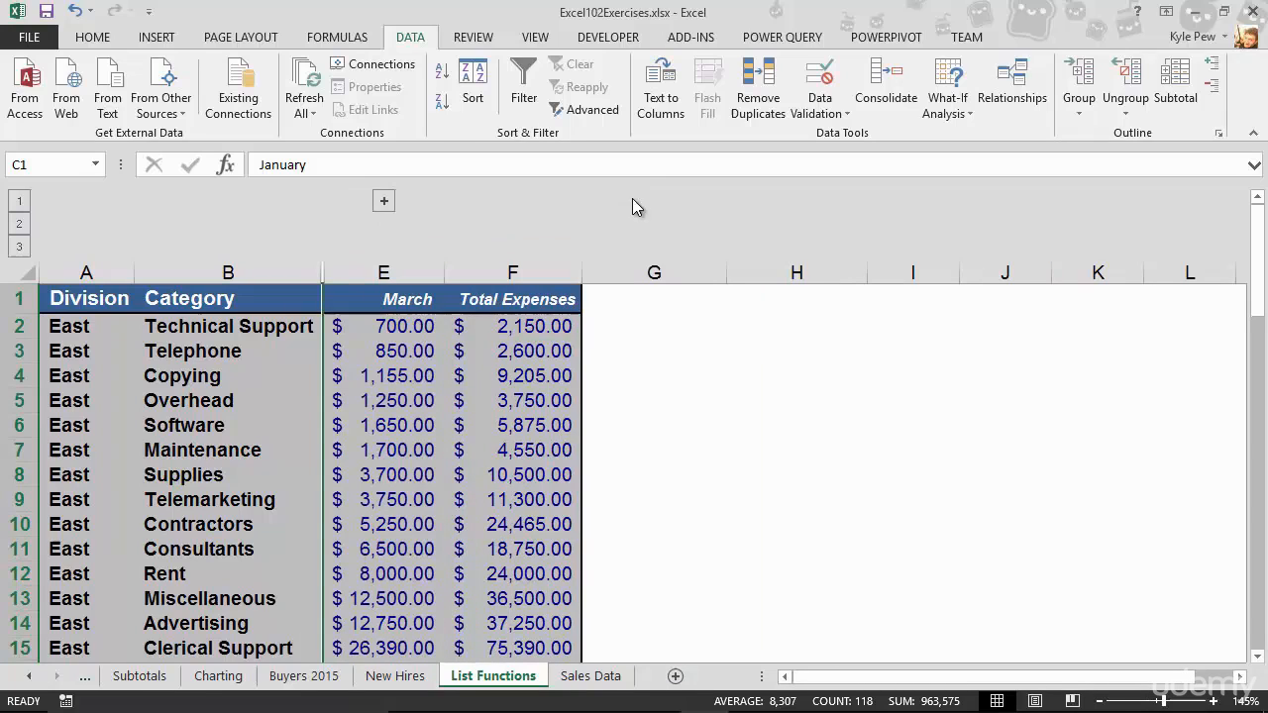
left_click(385, 202)
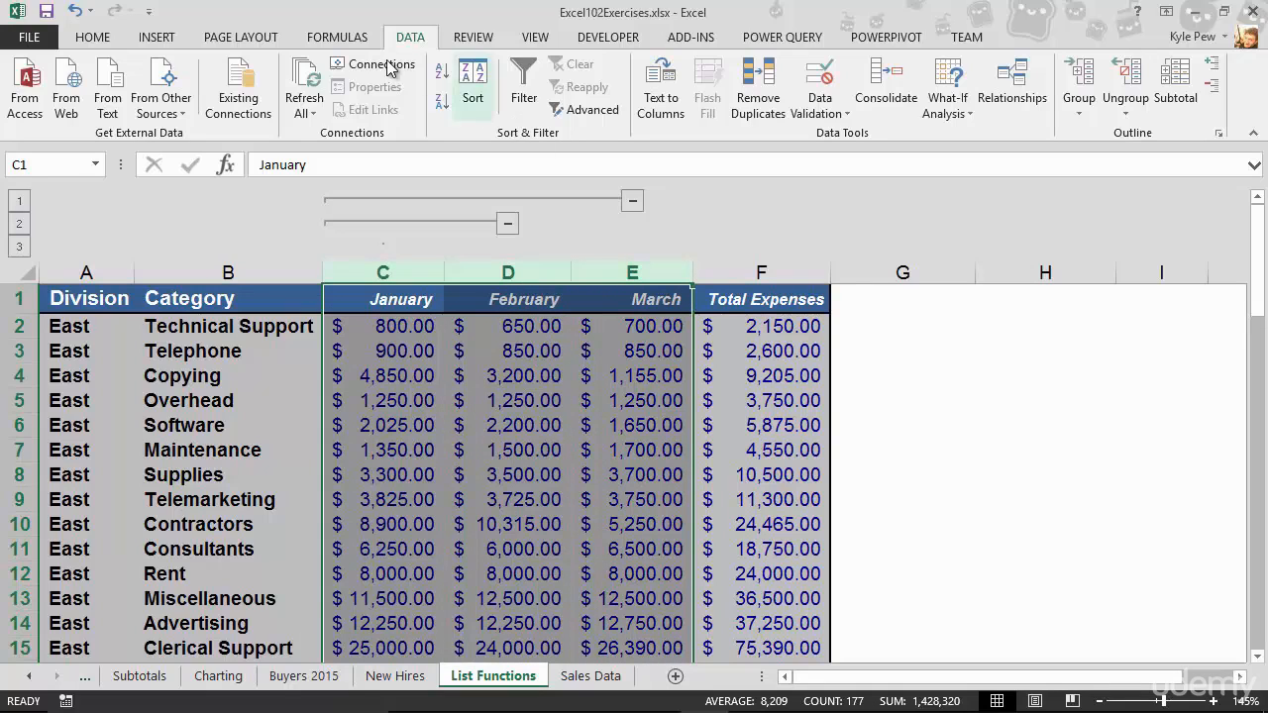
Group January through March into a third outline level and re-expand the month columns.
left_click(1078, 83)
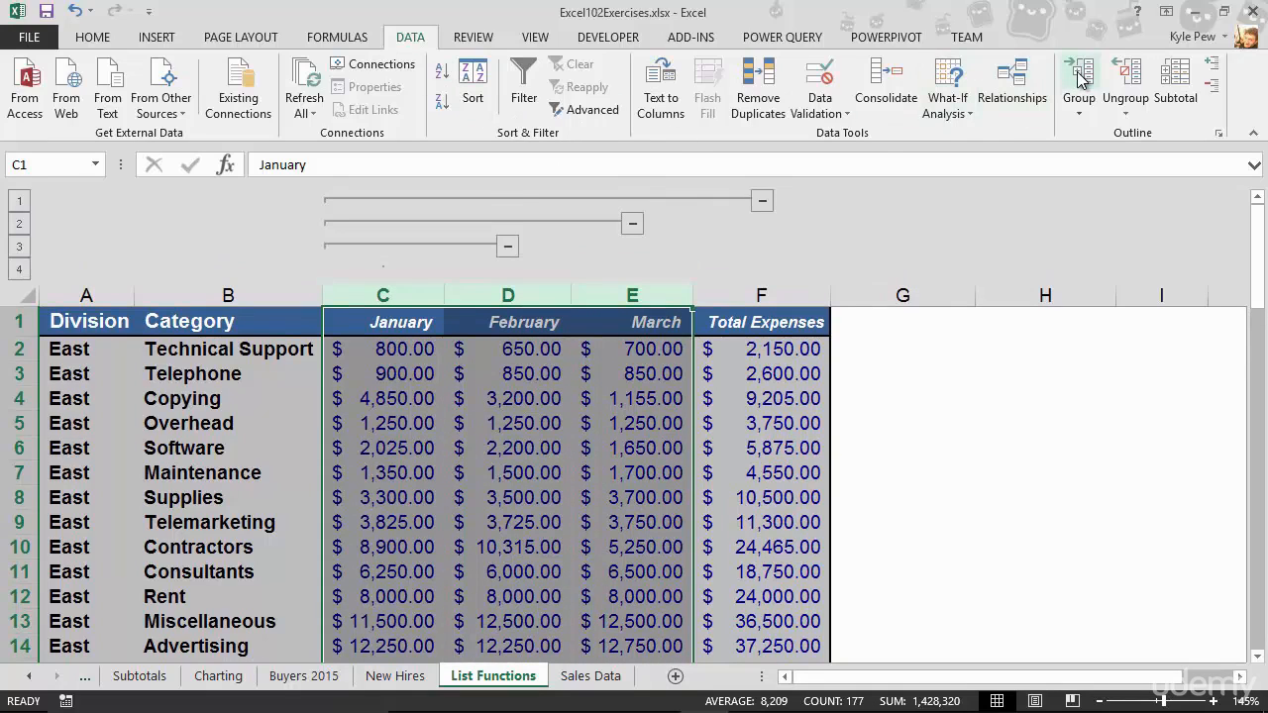
mouse_move(729, 210)
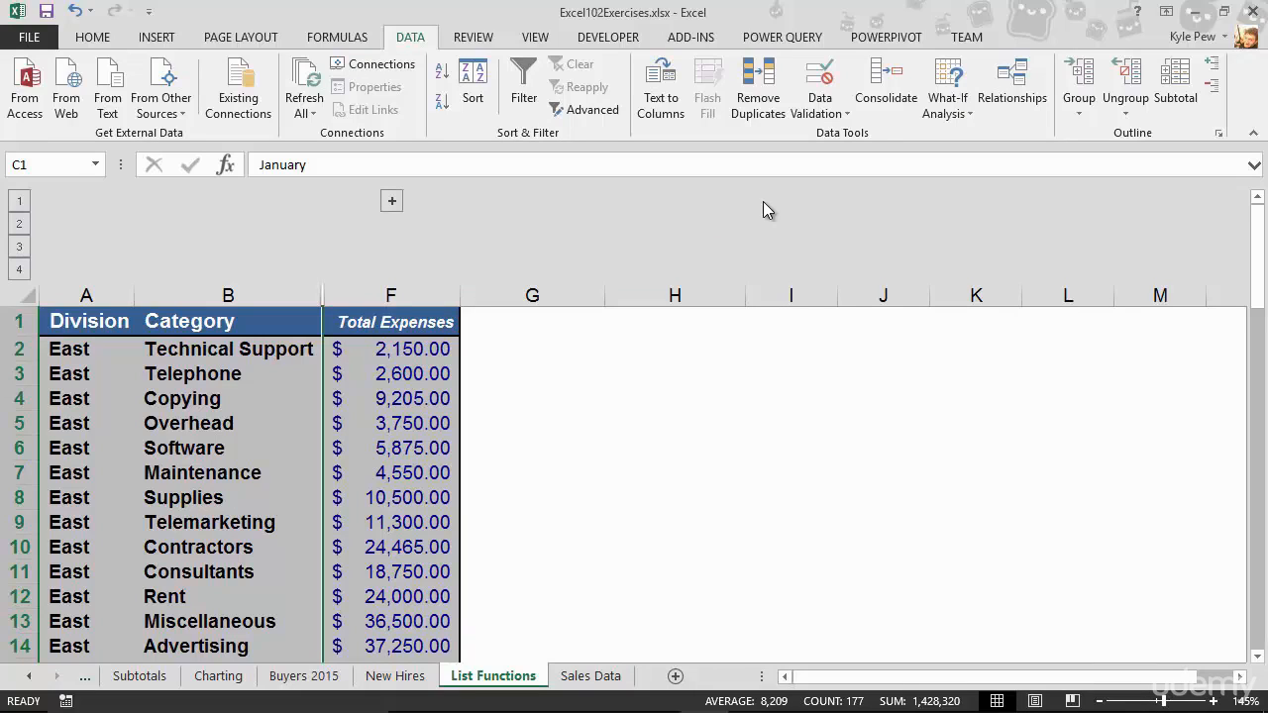
mouse_move(412, 210)
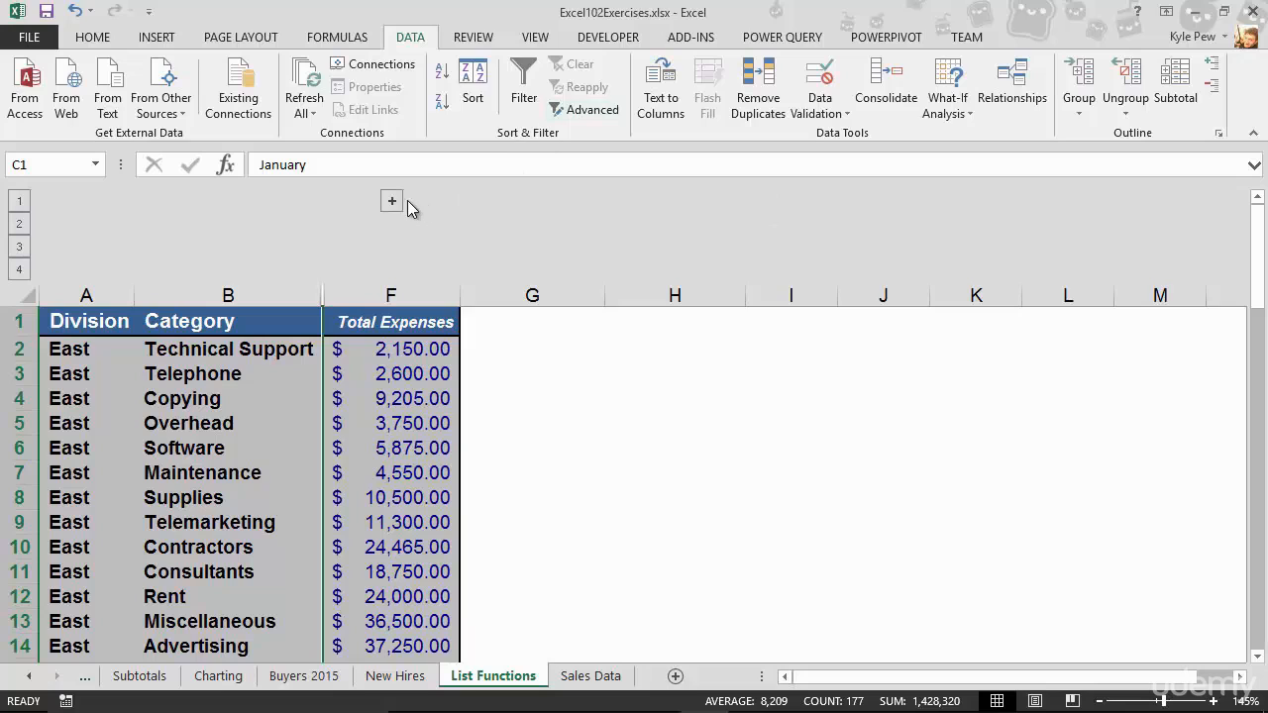
left_click(392, 200)
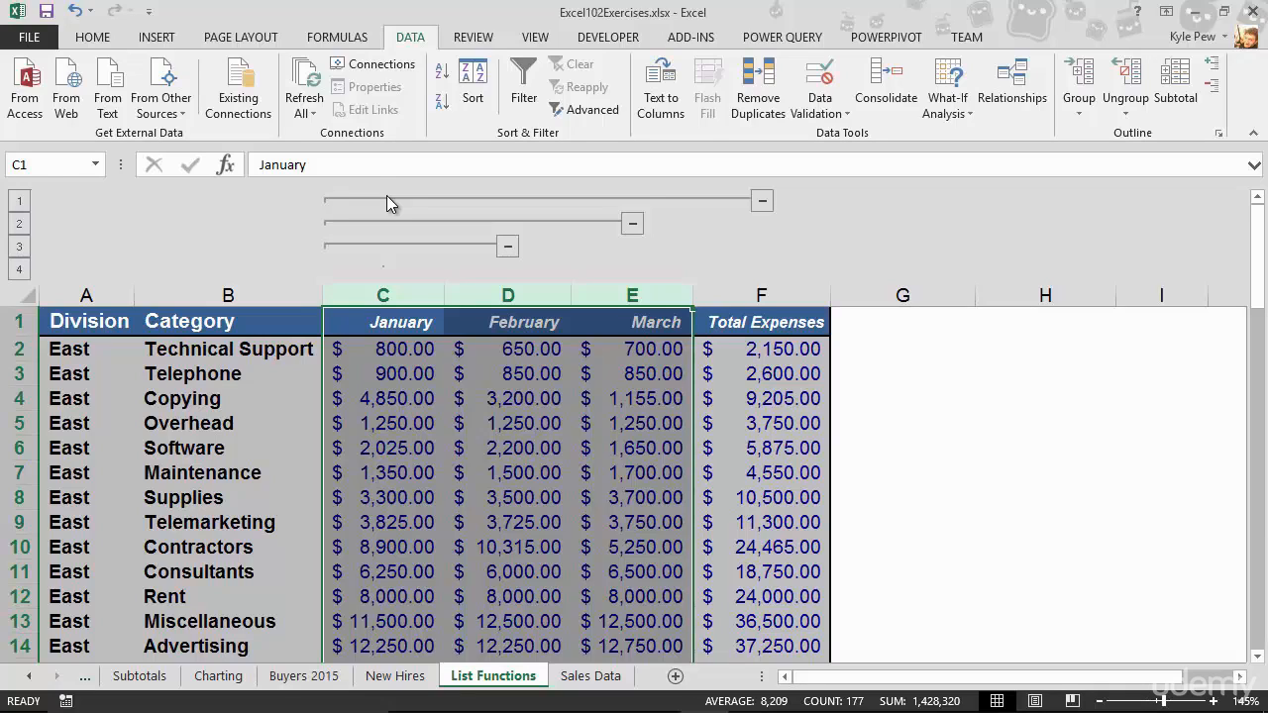
scroll("down", 3)
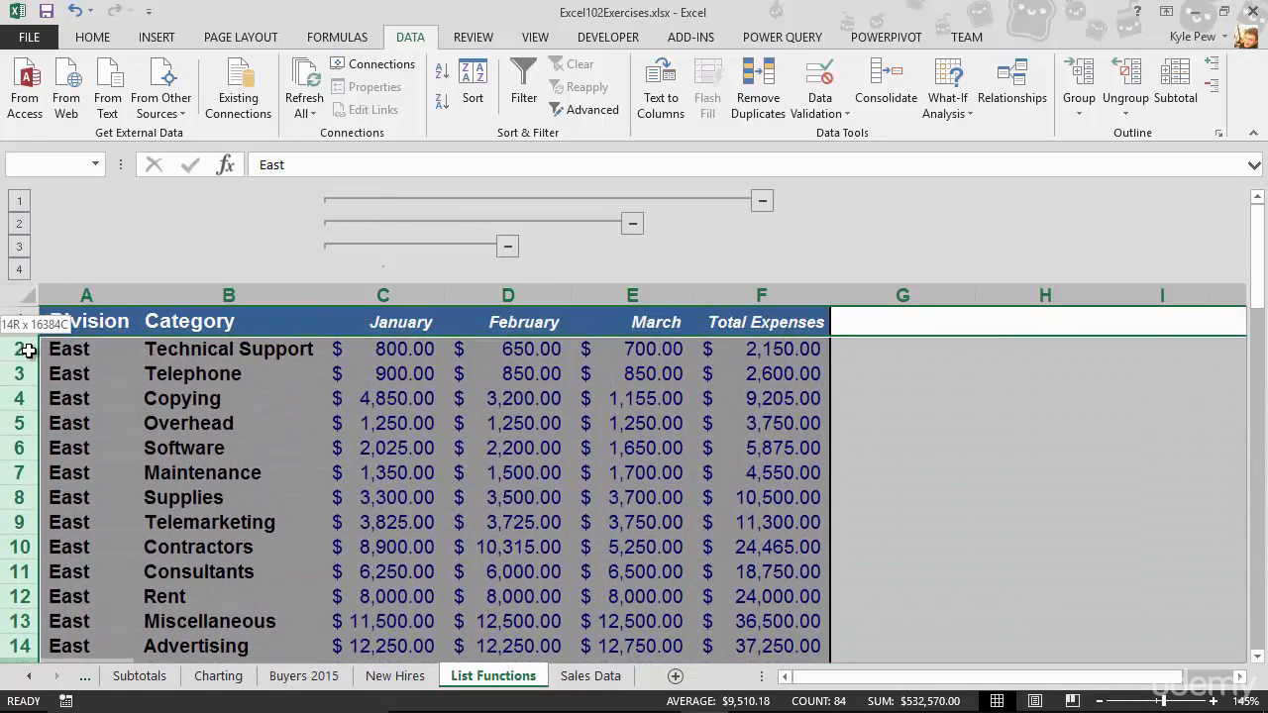
Group the selected East rows 2–15 into a row outline.
scroll("down", 3)
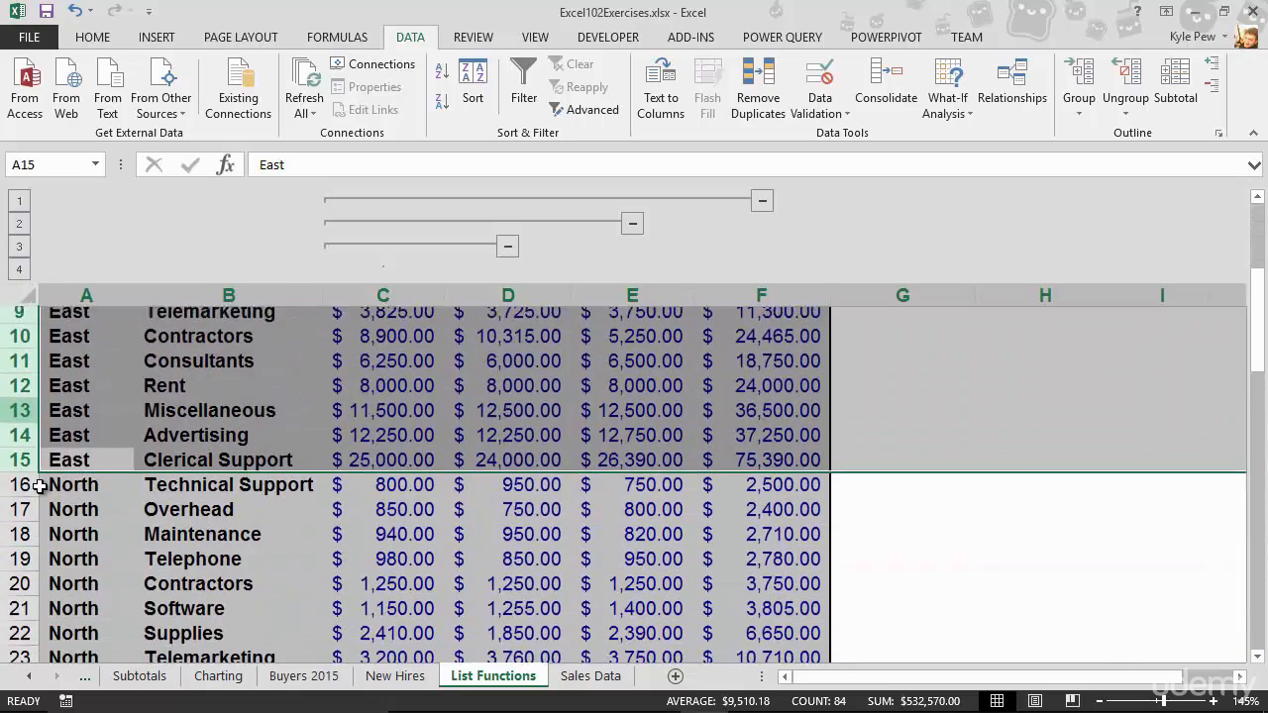
scroll("up", 3)
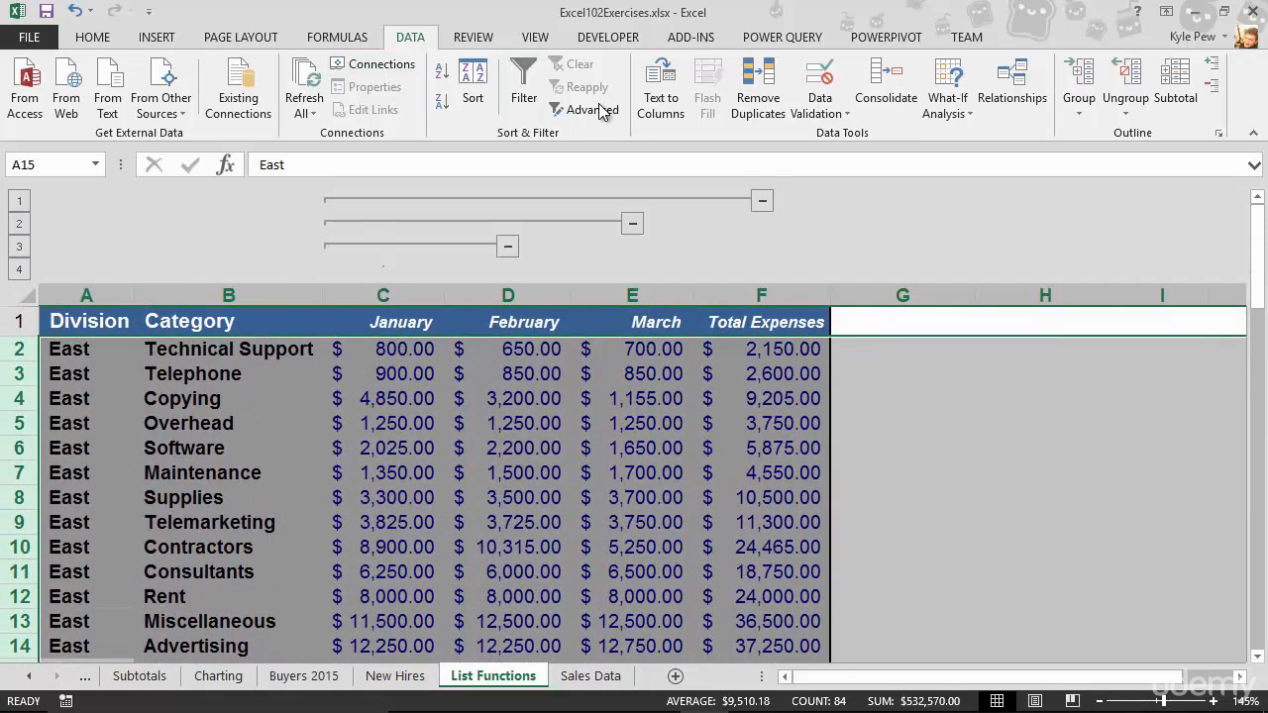
left_click(1077, 89)
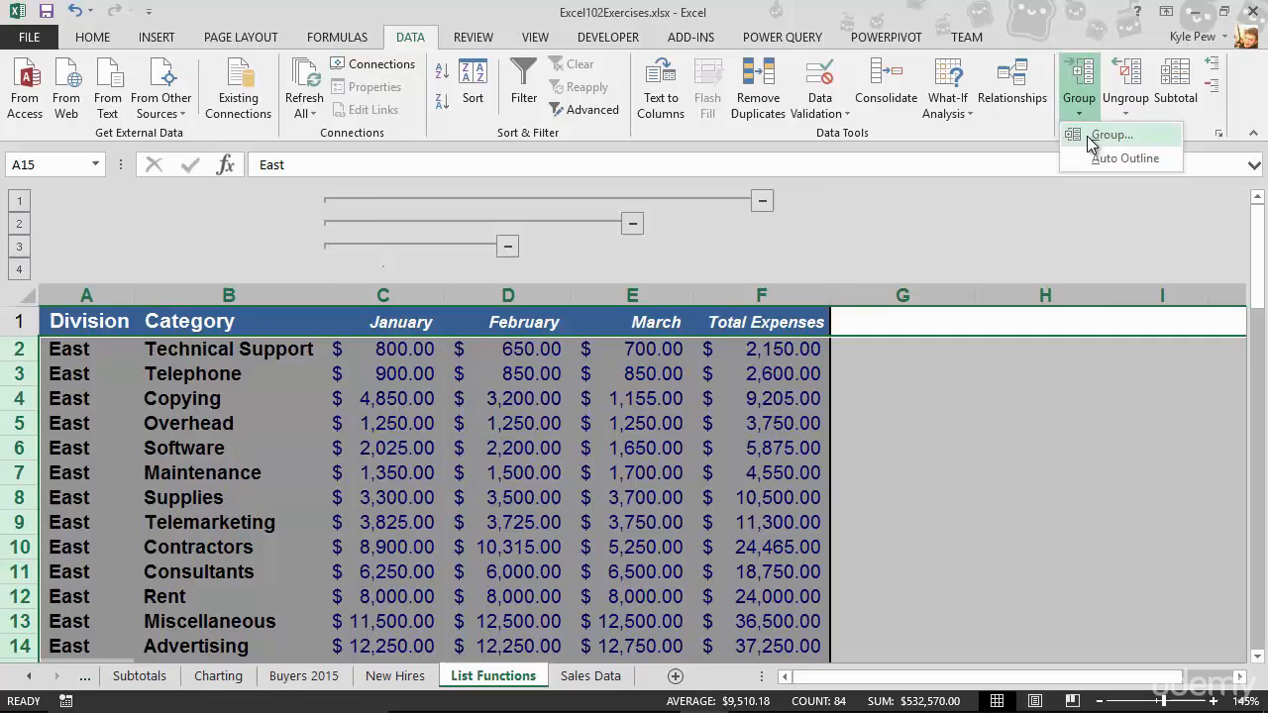
left_click(1123, 159)
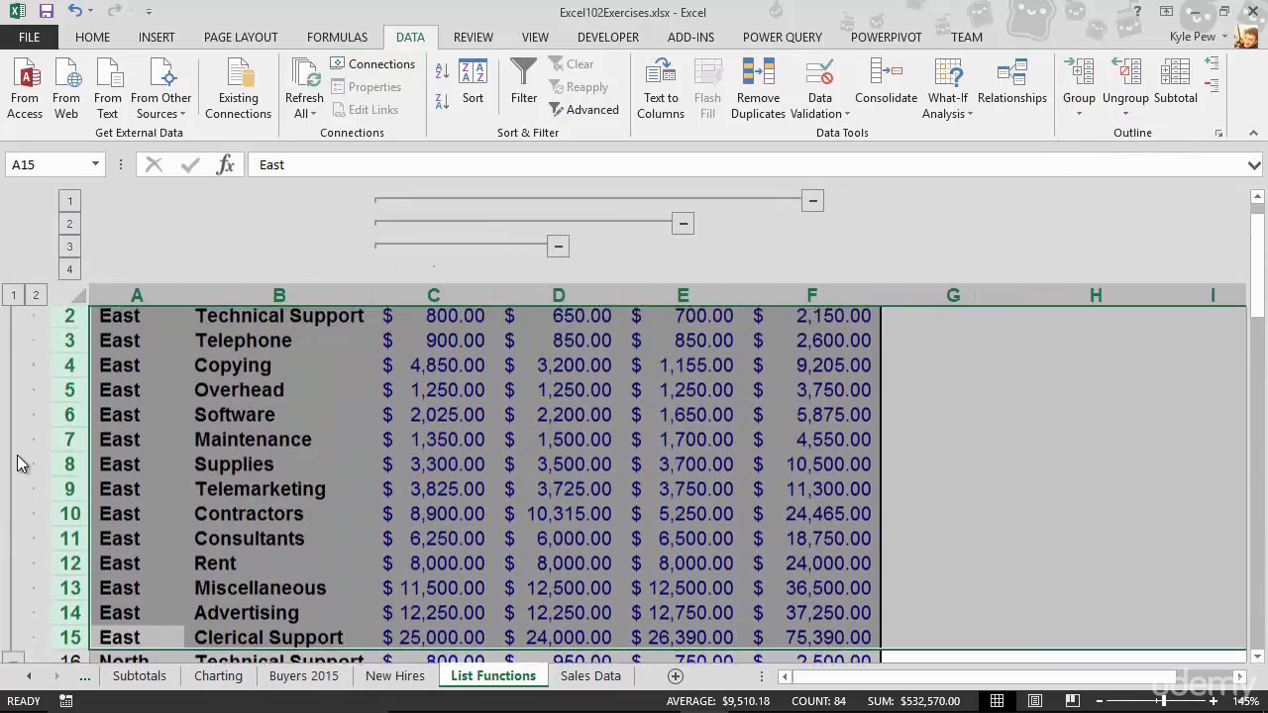
Collapse the East row group so North rows follow the header.
scroll("up", 3)
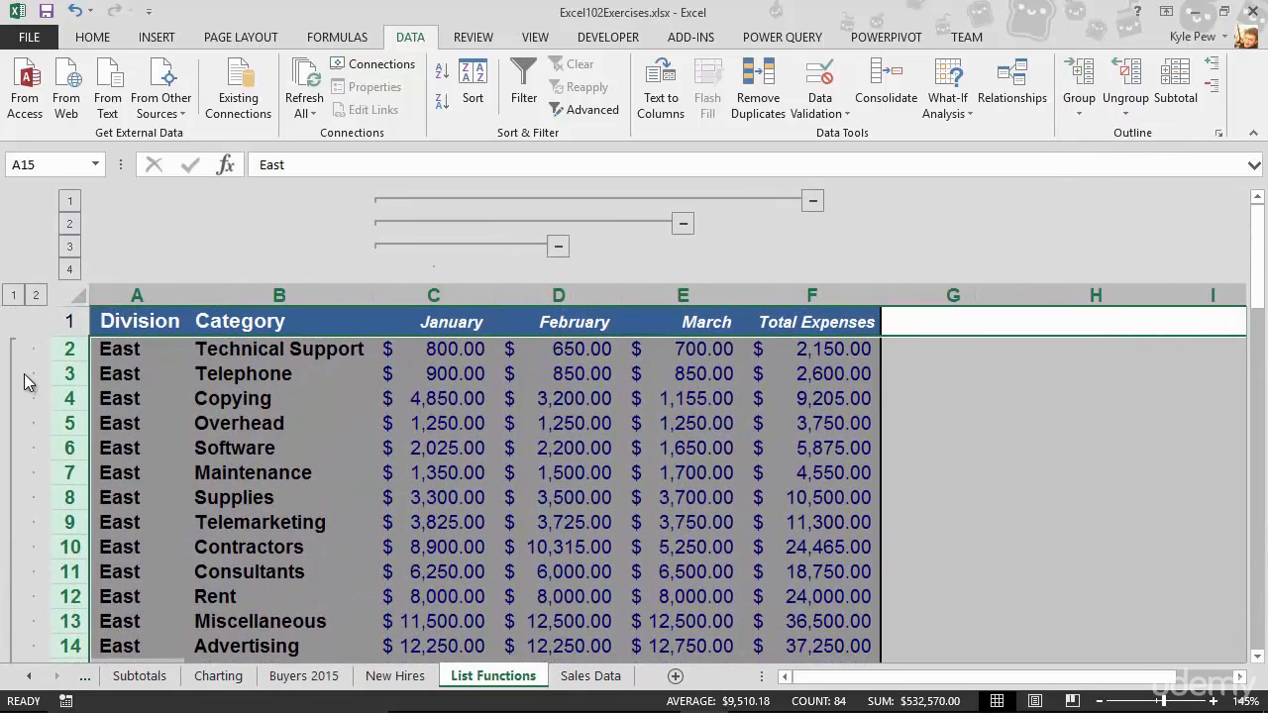
left_click(14, 295)
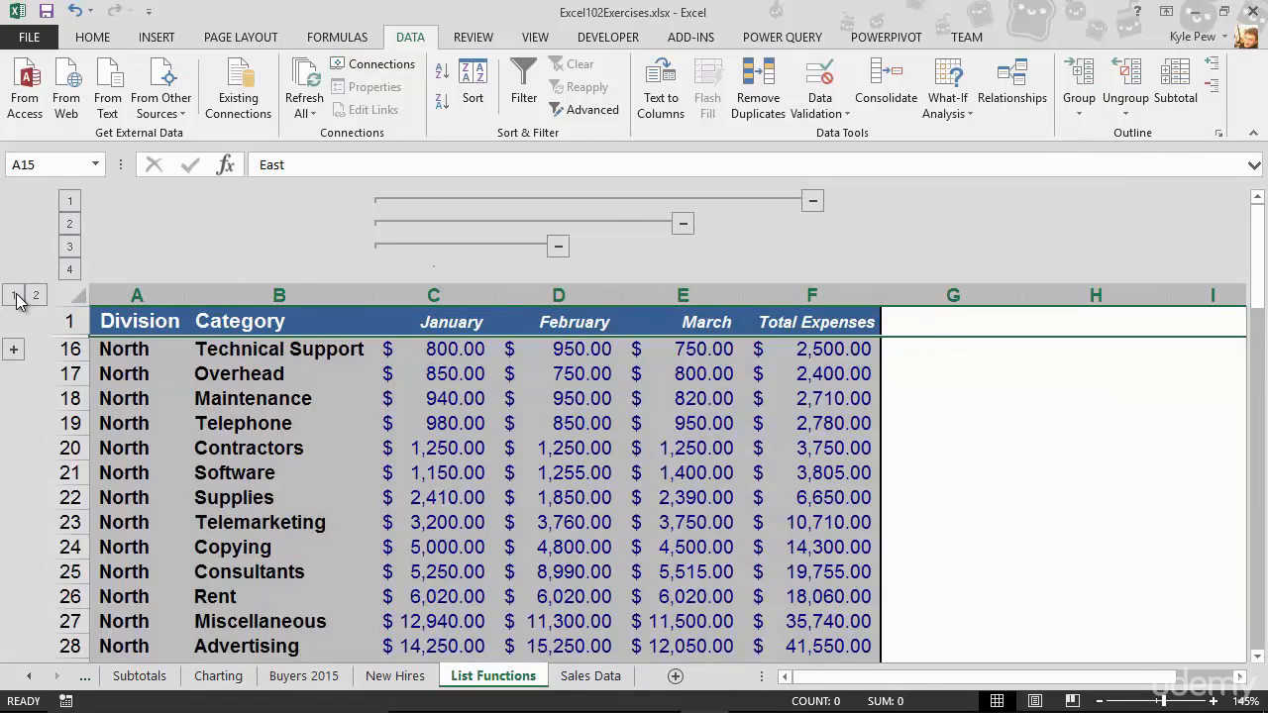